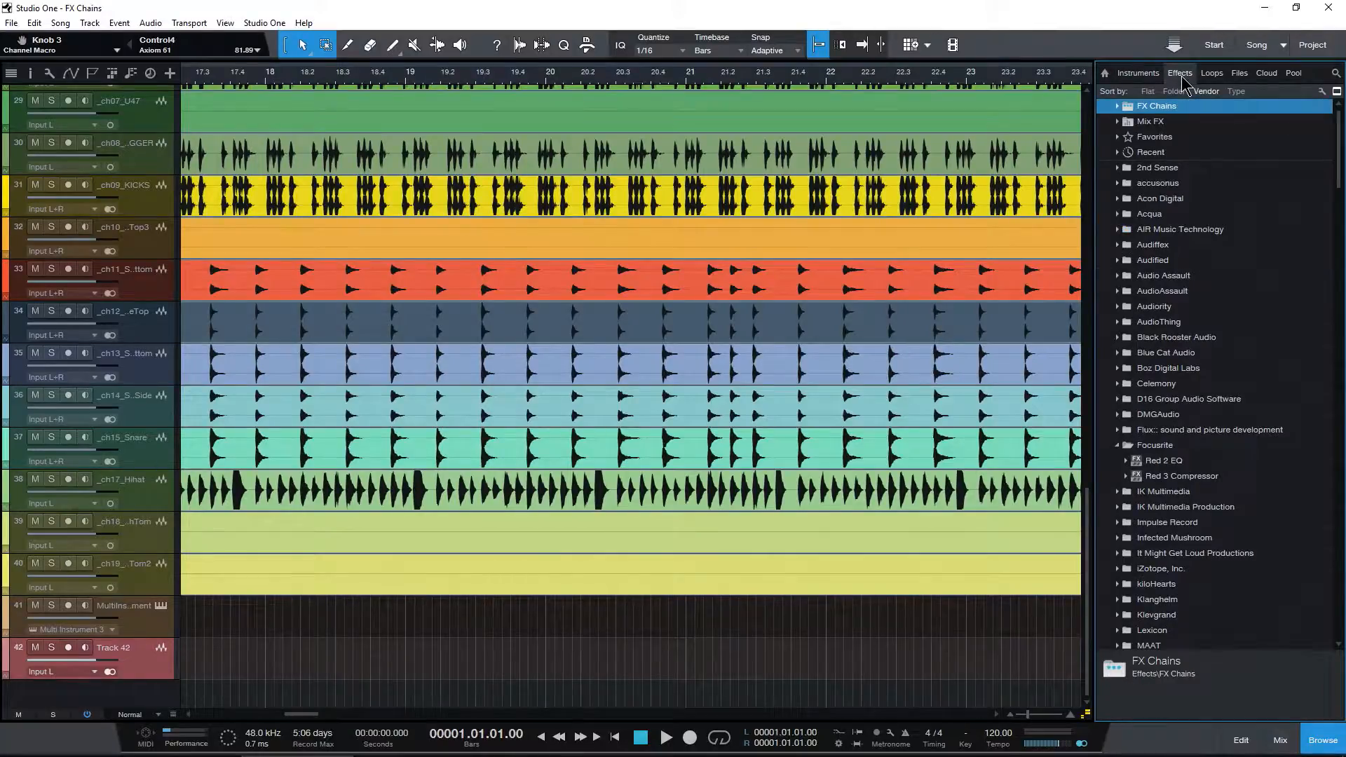
- Expand FX Chains, look through default, Guitar and Vocals, then select Benoni's ENGL E646 VS
click(1119, 106)
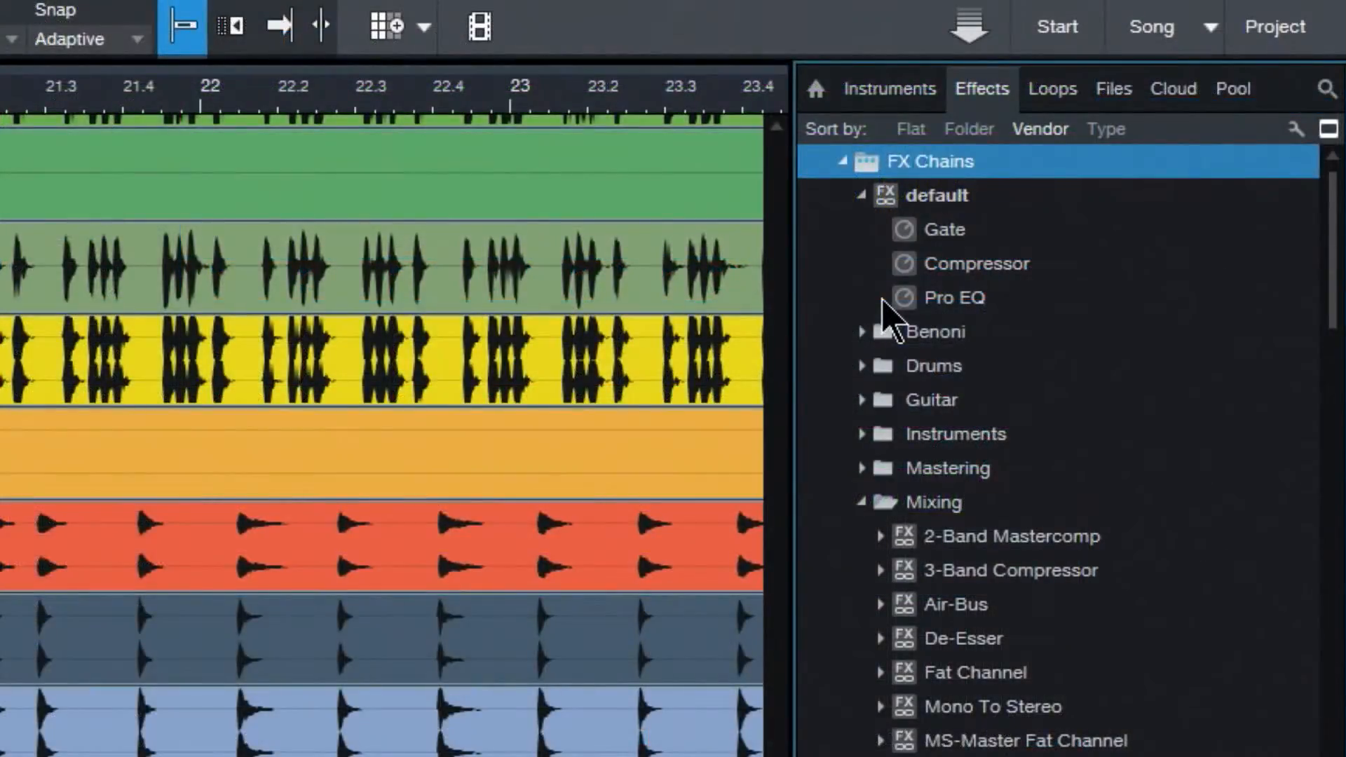
mouse_move(880, 352)
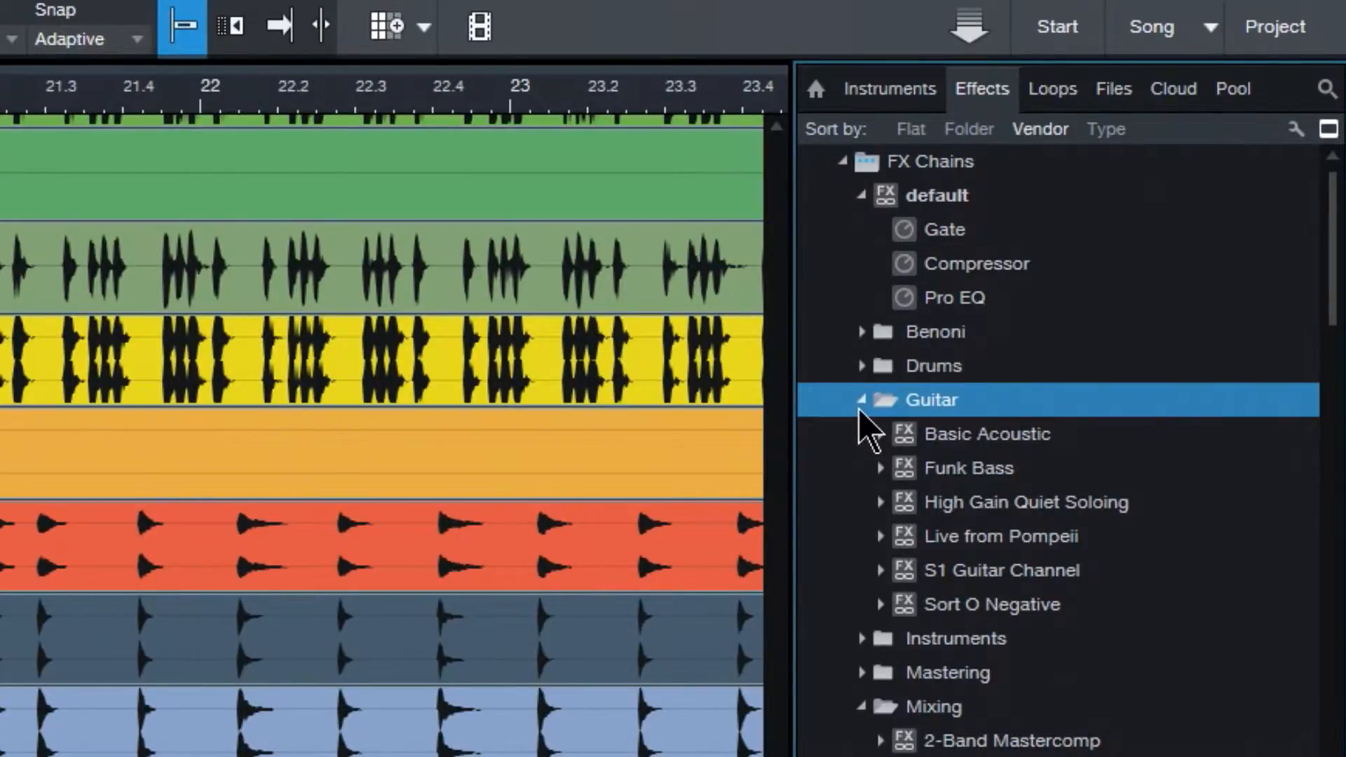
mouse_move(910, 511)
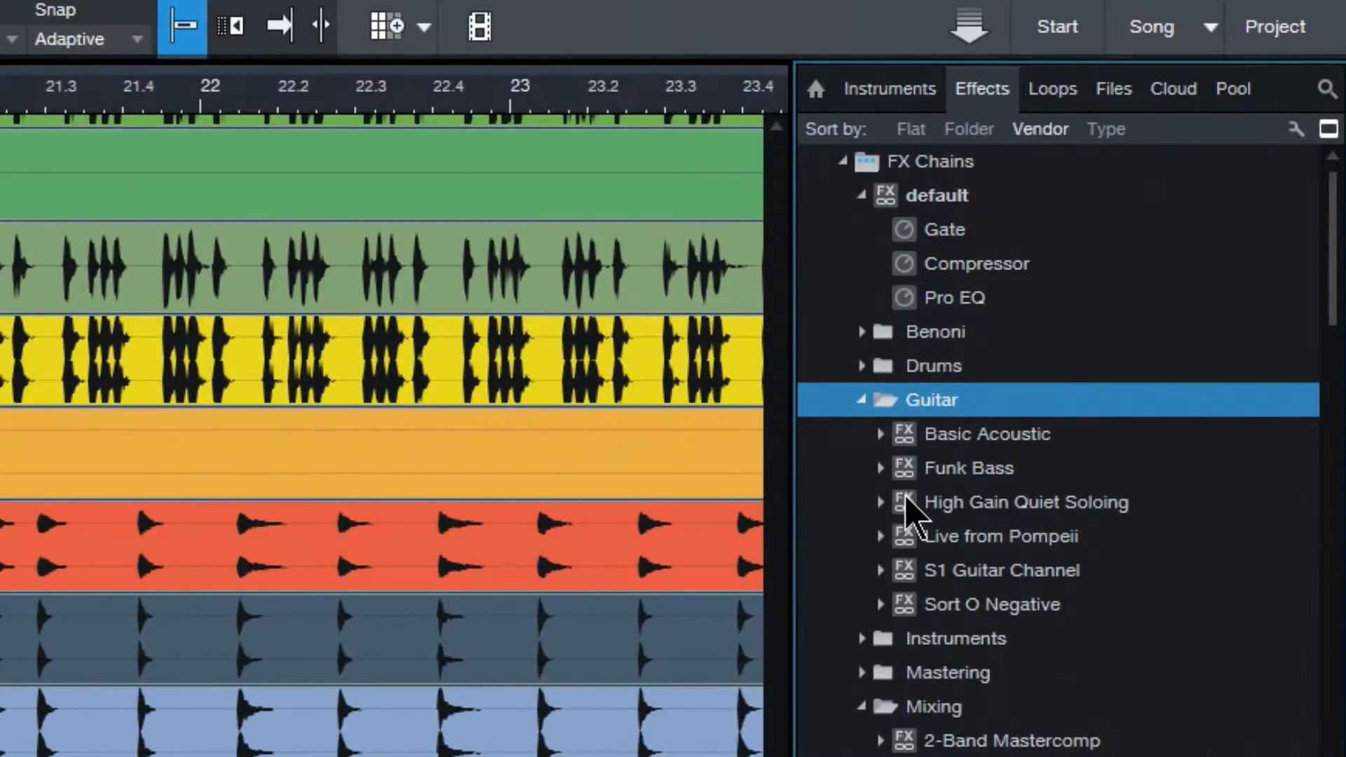
scroll(down, 3)
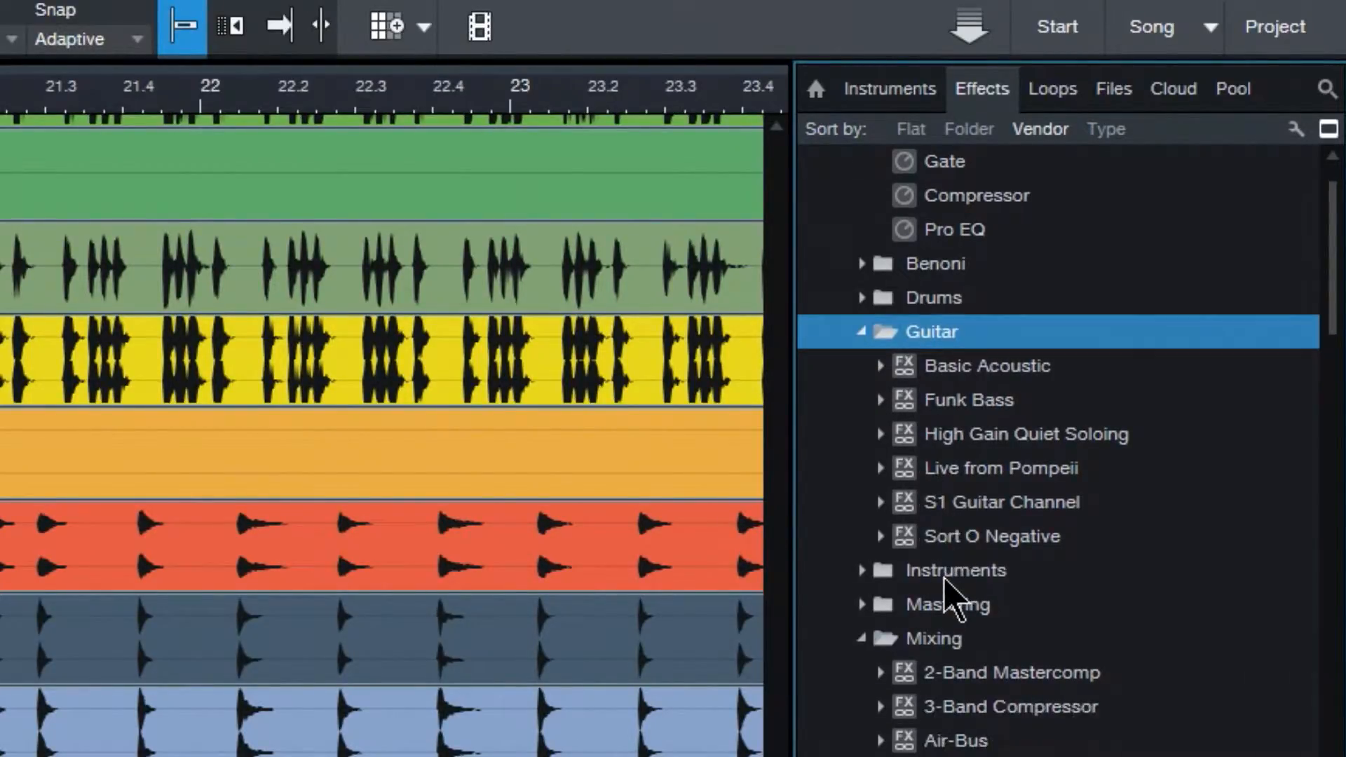
scroll(down, 3)
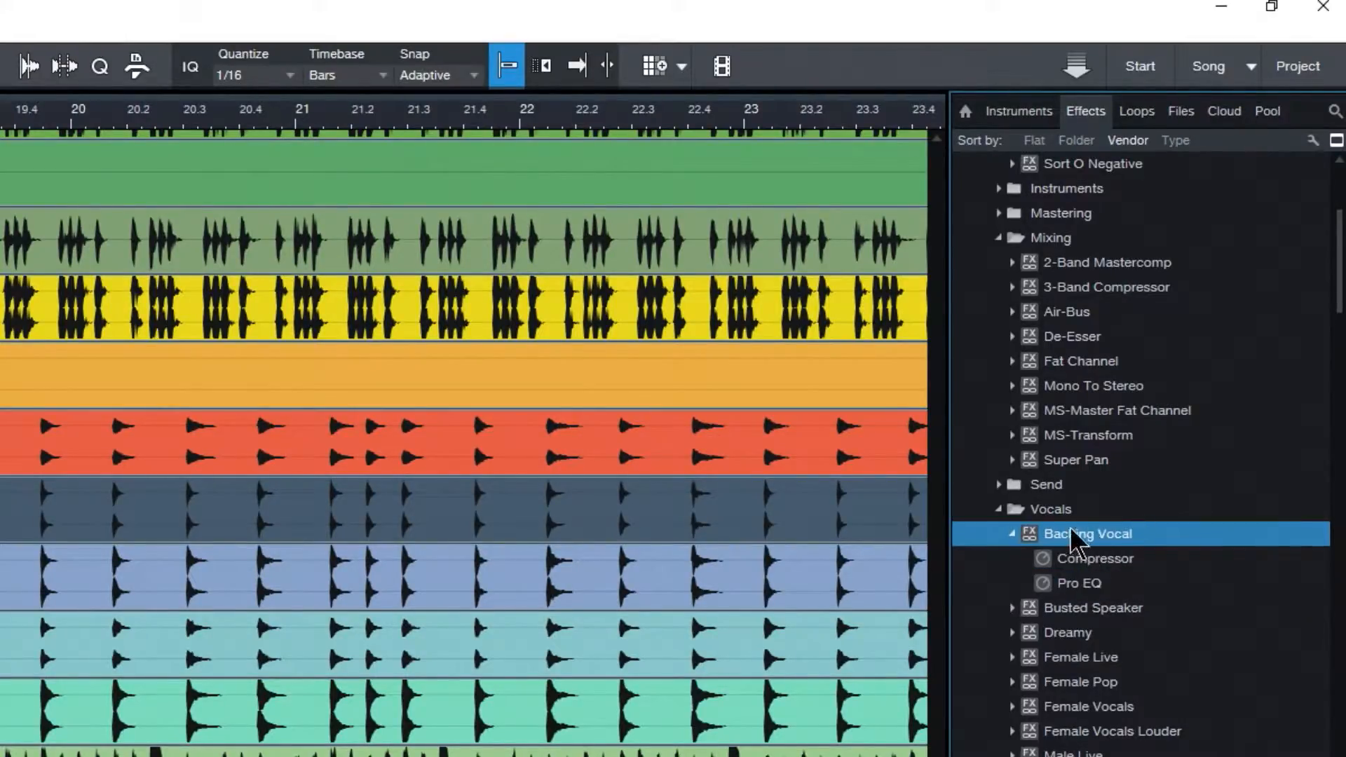
click(1093, 608)
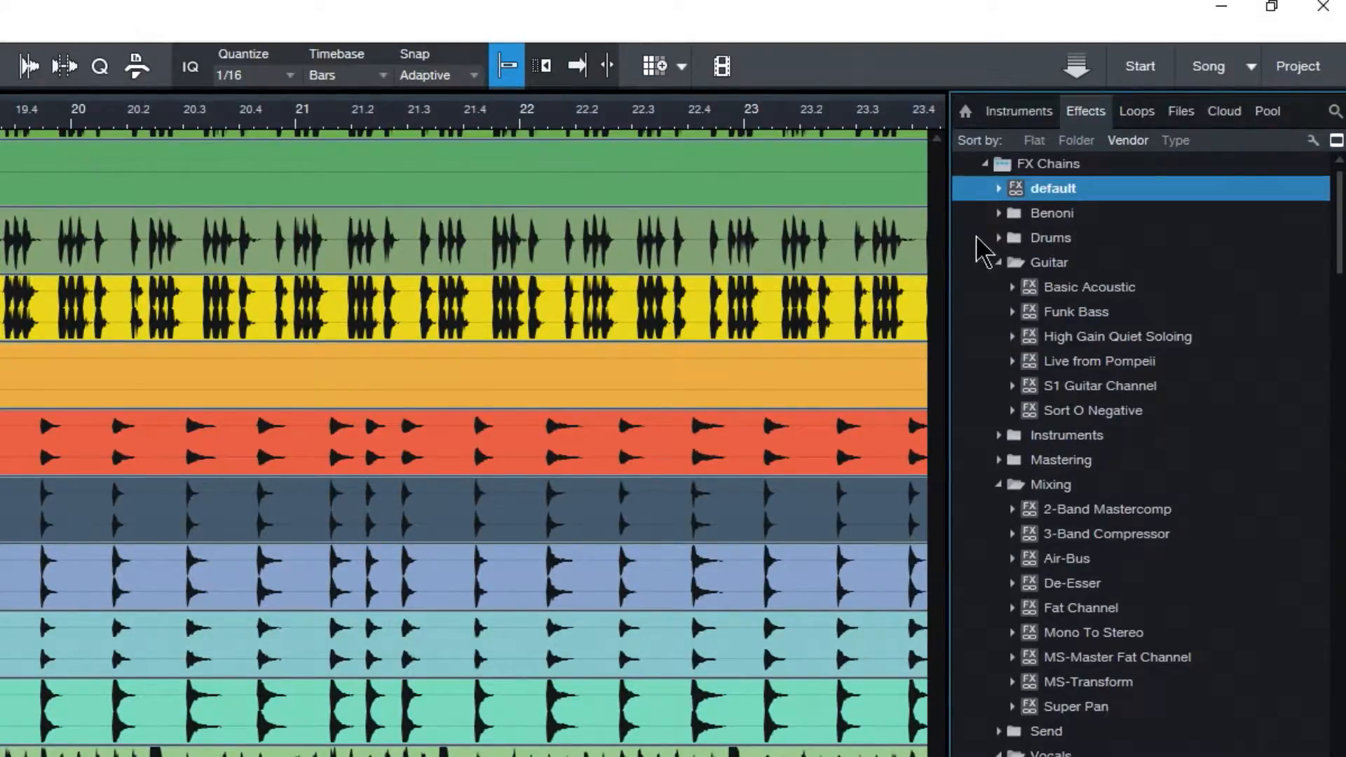
click(1050, 213)
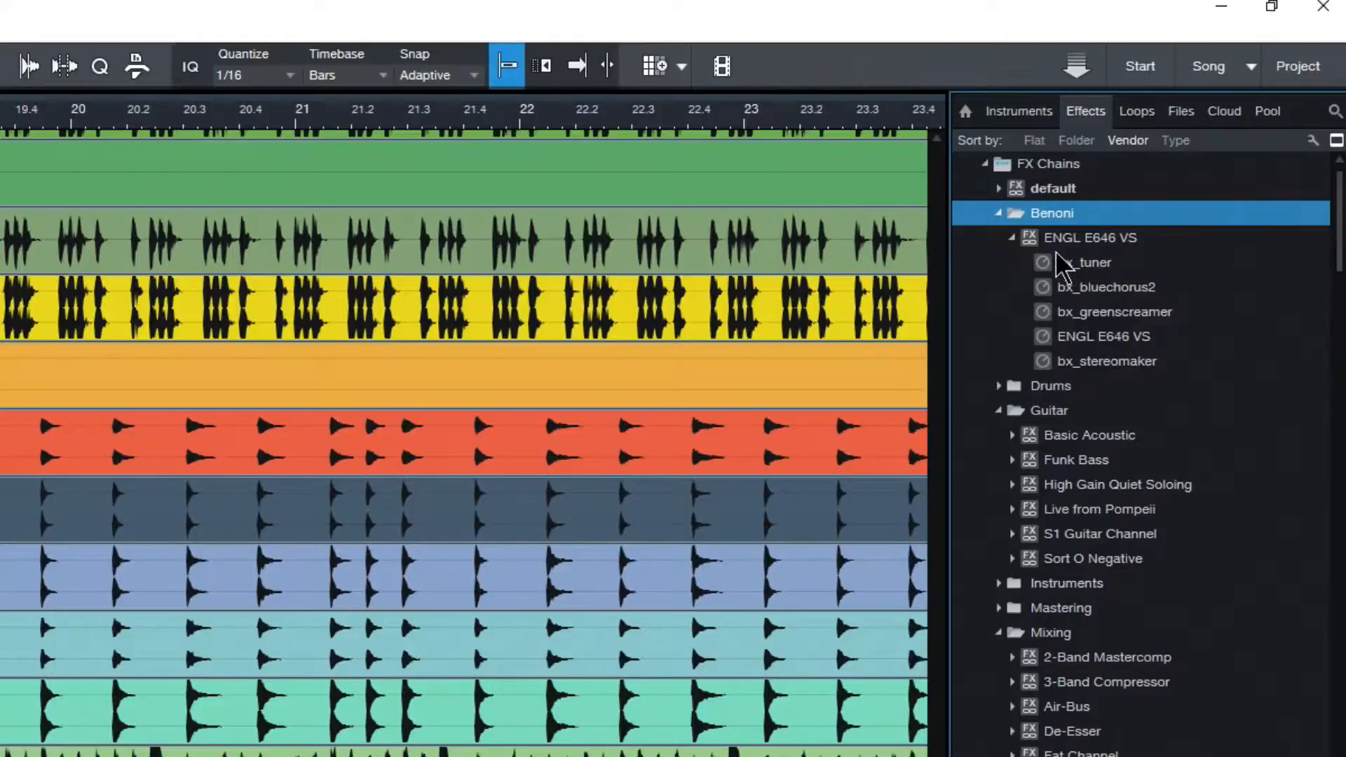
click(1011, 237)
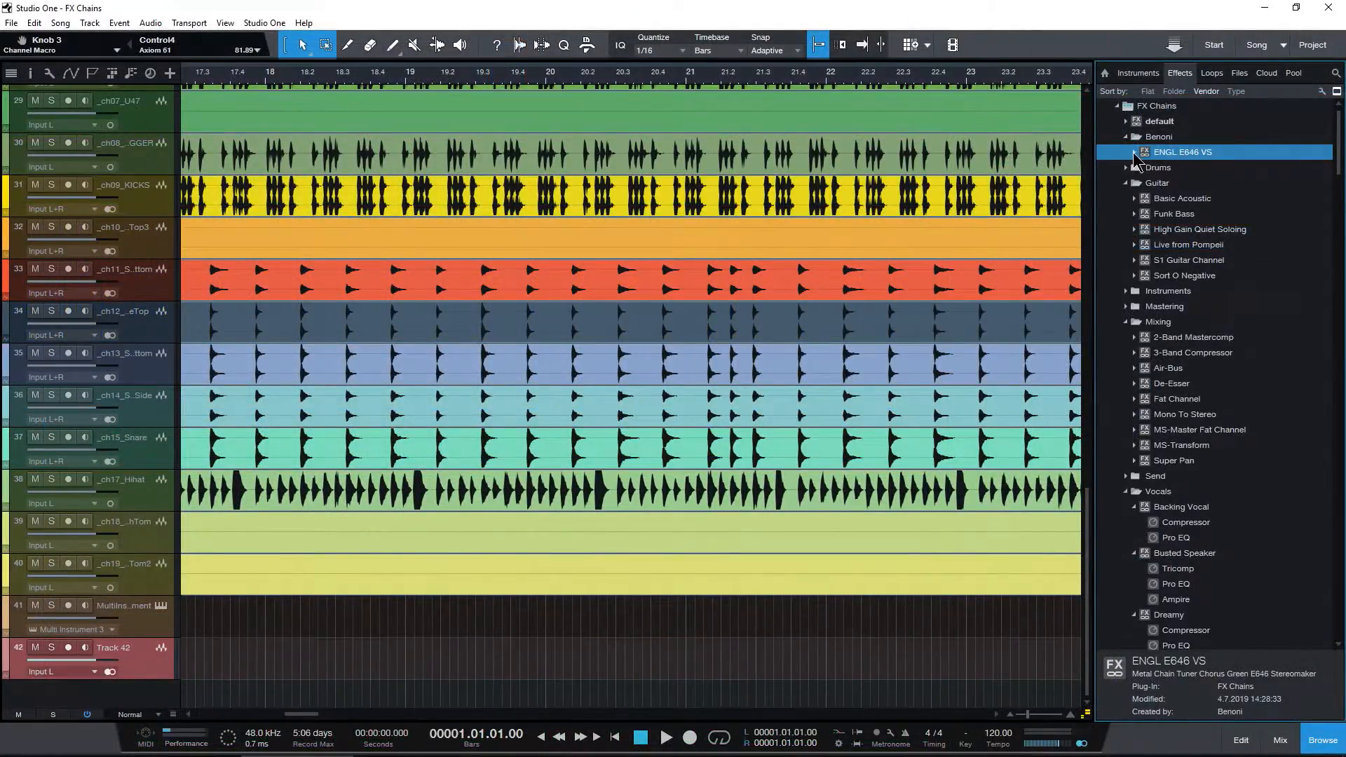
- Add the ENGL E646 VS chain as a new track and view its amp plug-in
click(1133, 152)
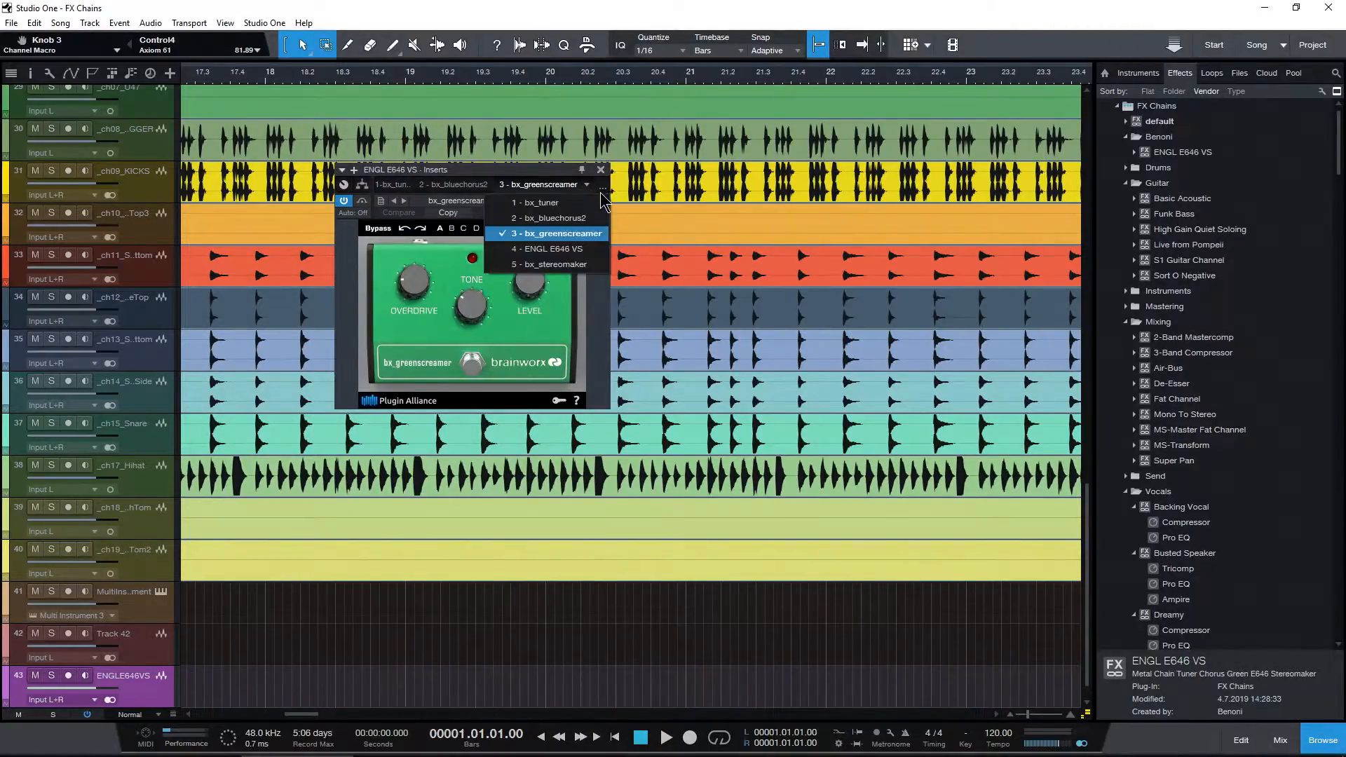
click(552, 248)
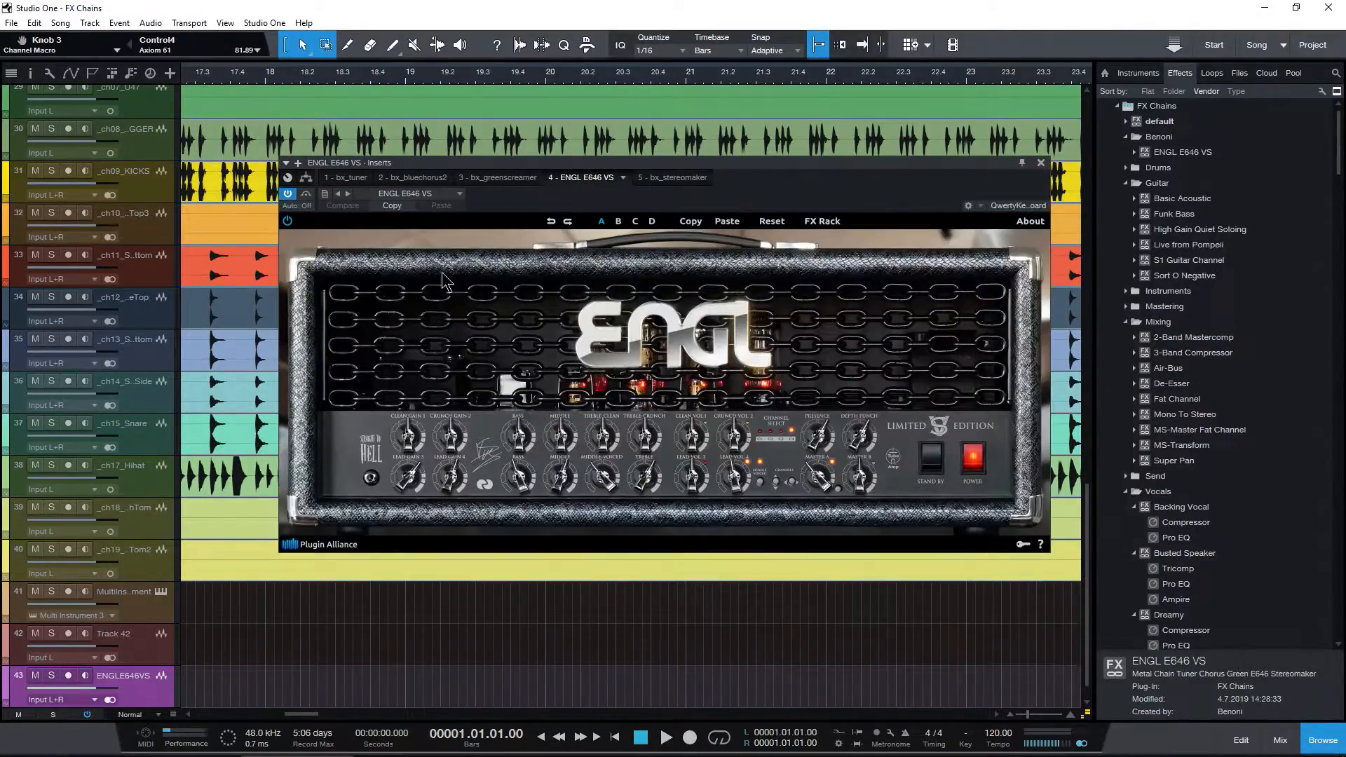
mouse_move(708, 163)
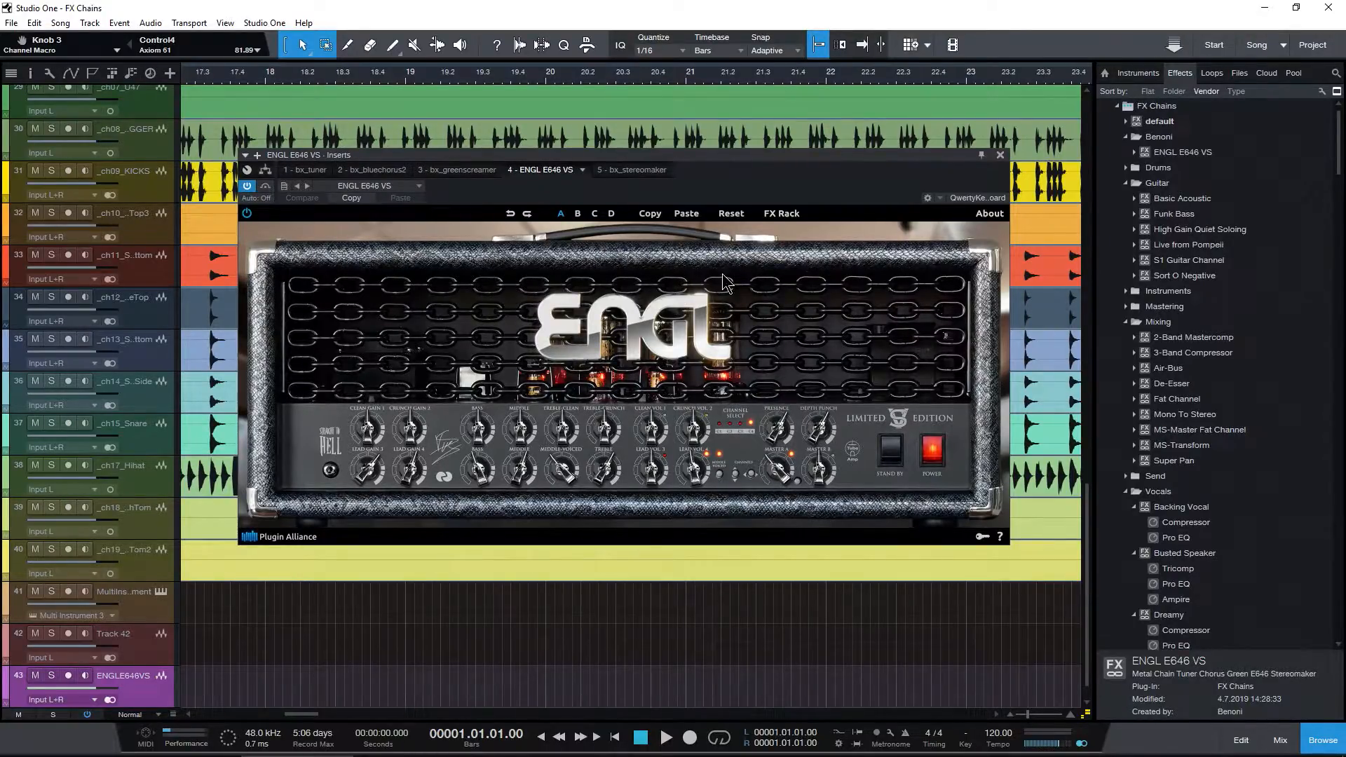
click(999, 154)
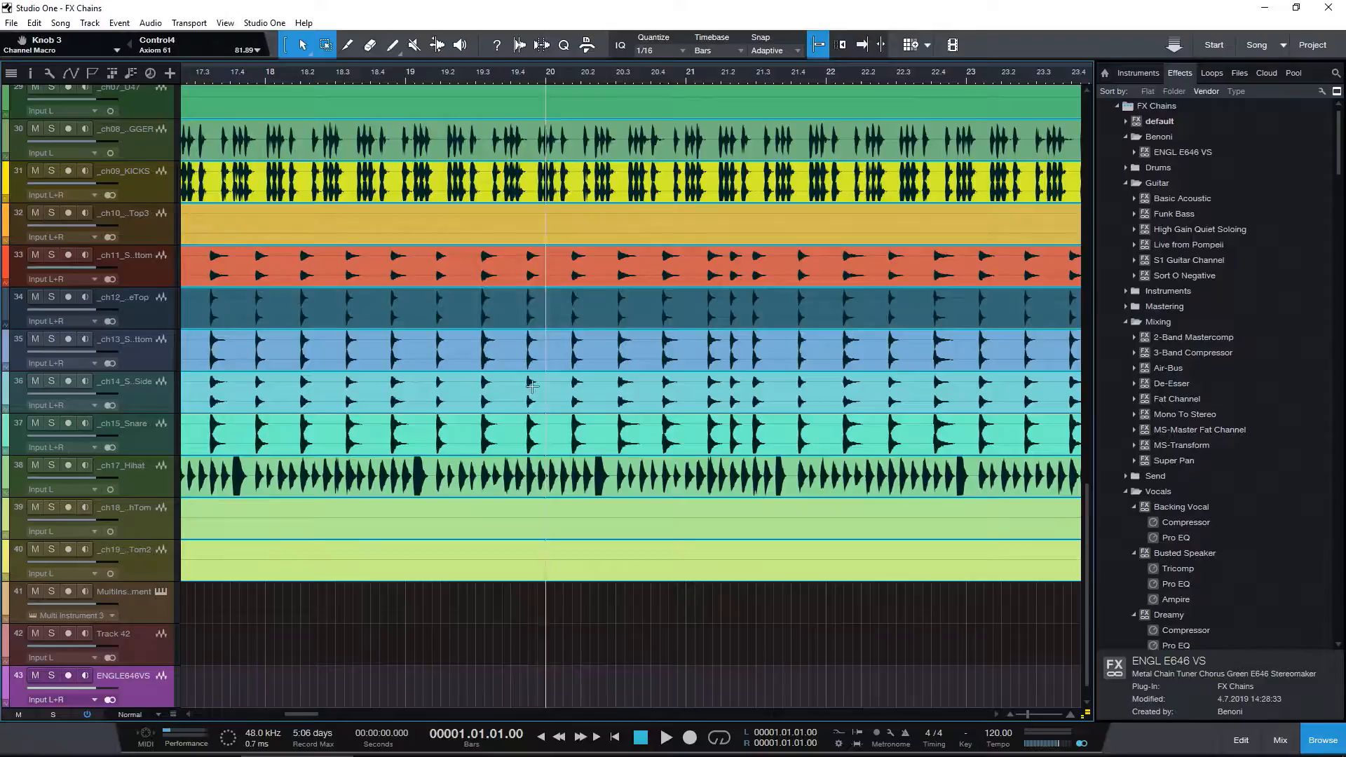
- Scroll the effects list past Waves down to the Plugin Alliance bx_ plug-ins
scroll(down, 3)
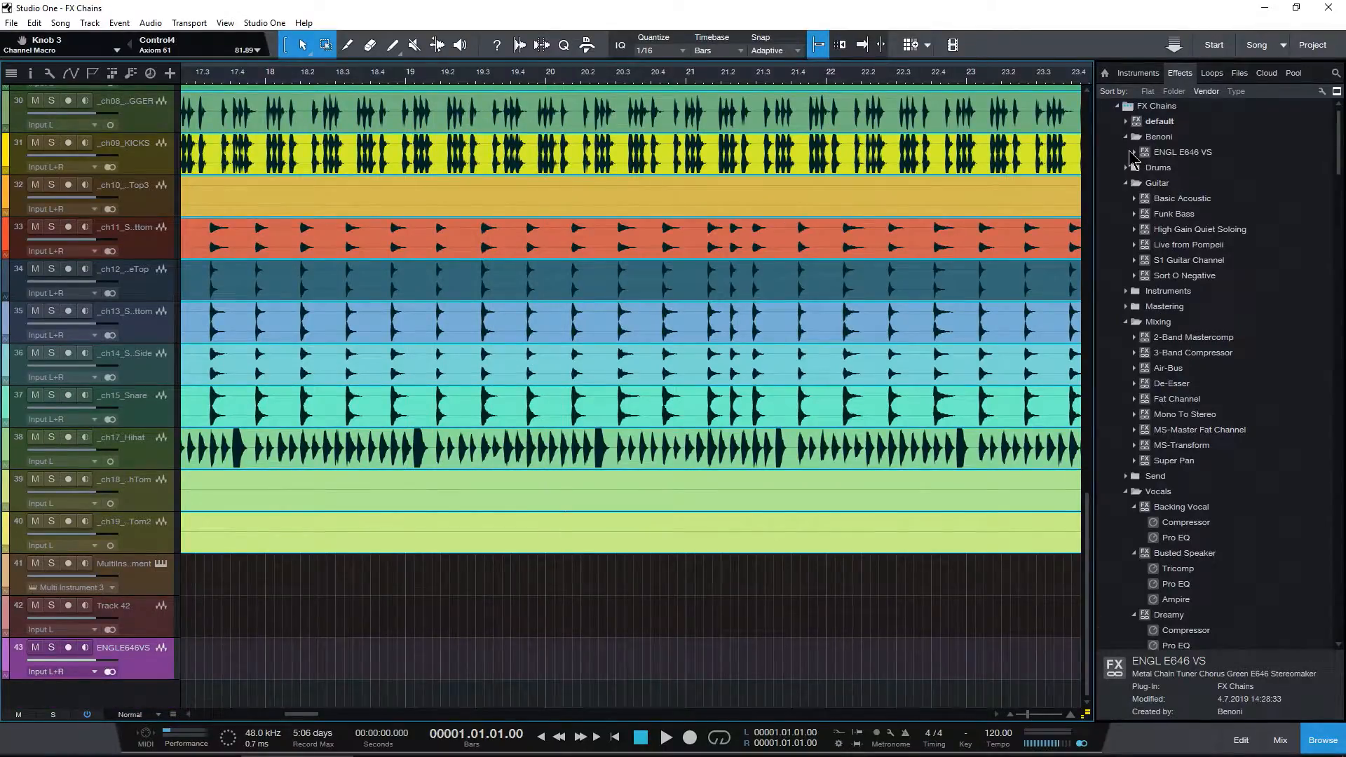
scroll(down, 3)
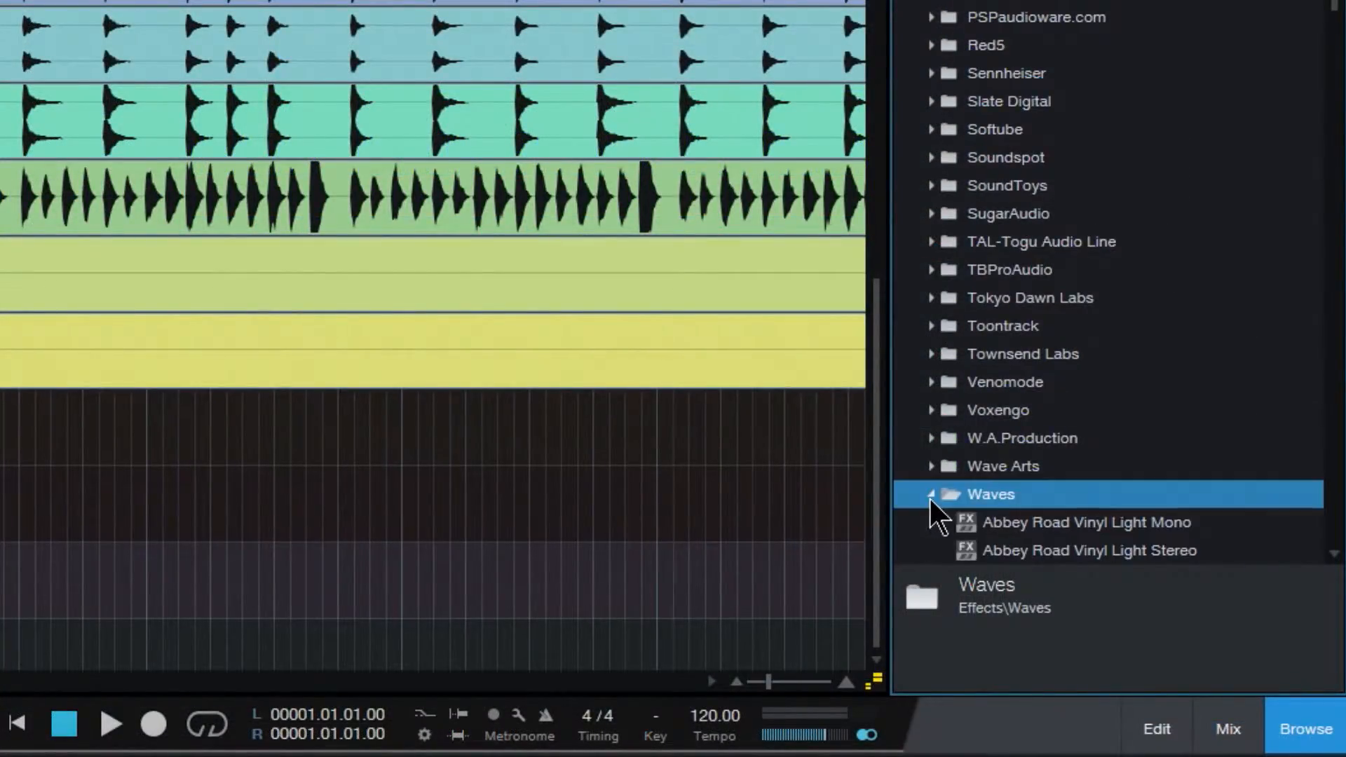
scroll(down, 3)
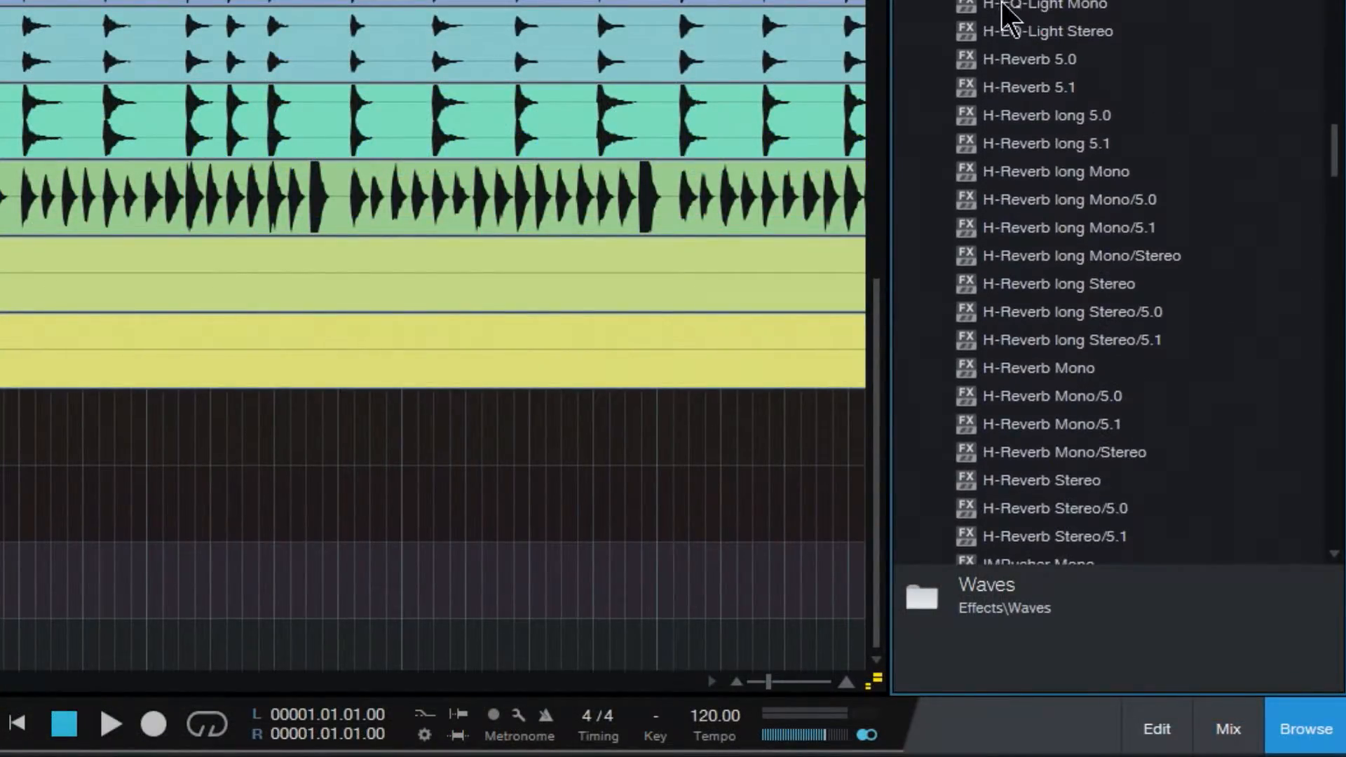
scroll(down, 3)
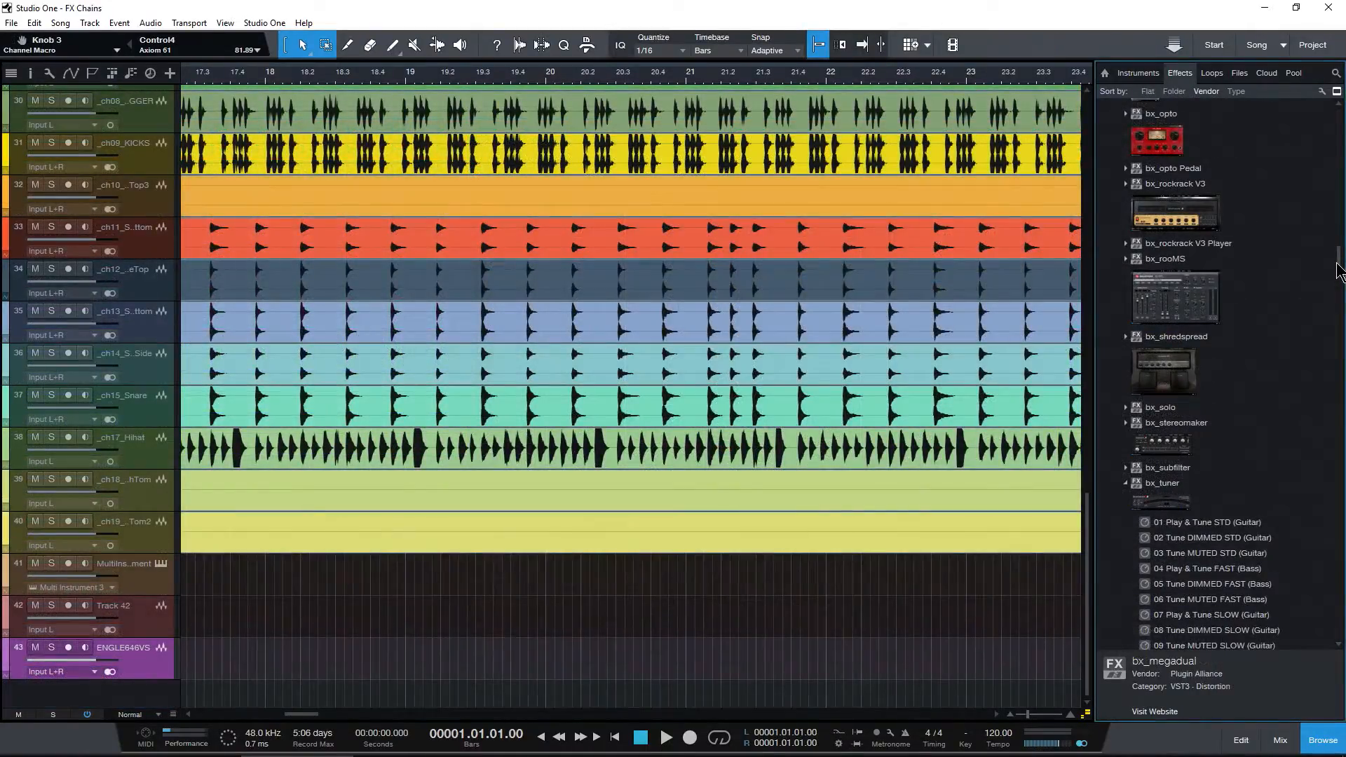
- Create a track from bx_tuner, then insert bx_greenscreamer, ENGL E765 RT and bx_stereomaker
click(1161, 496)
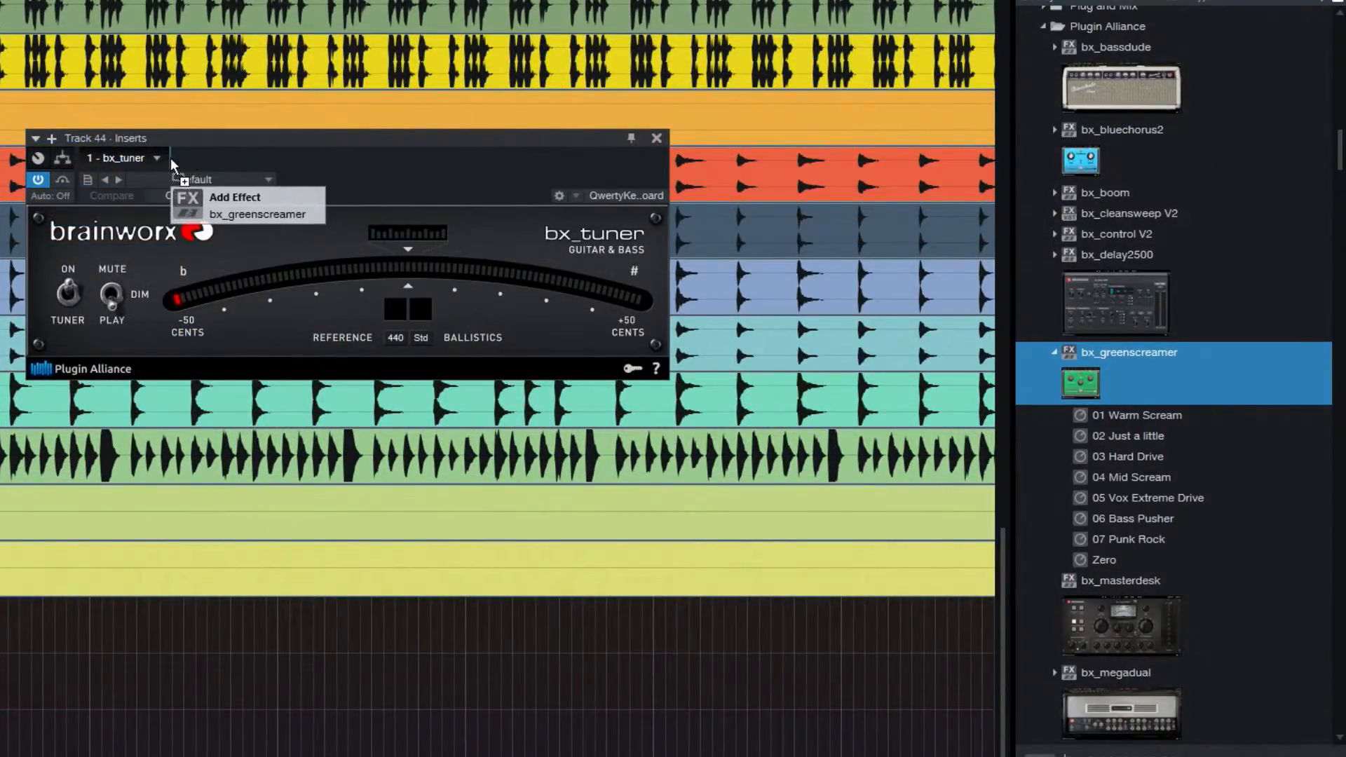
click(258, 214)
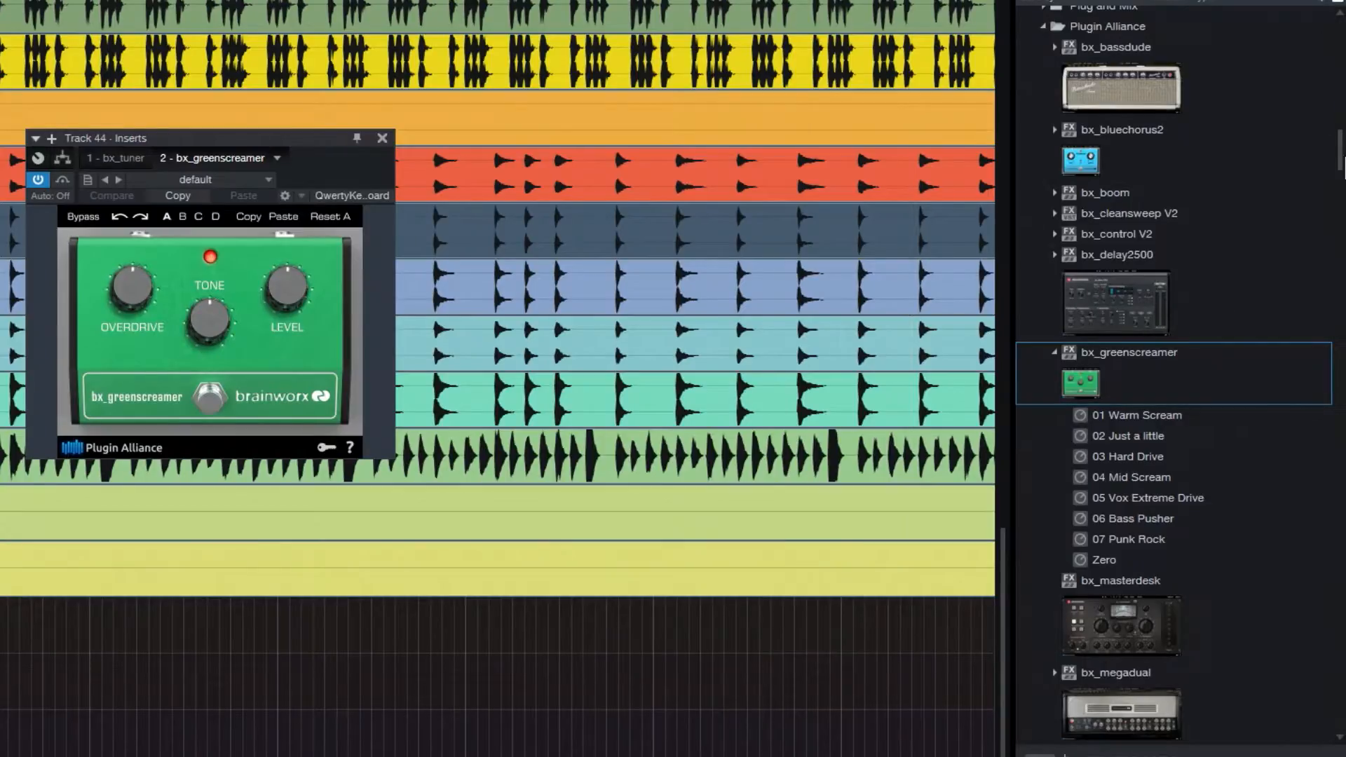
scroll(down, 3)
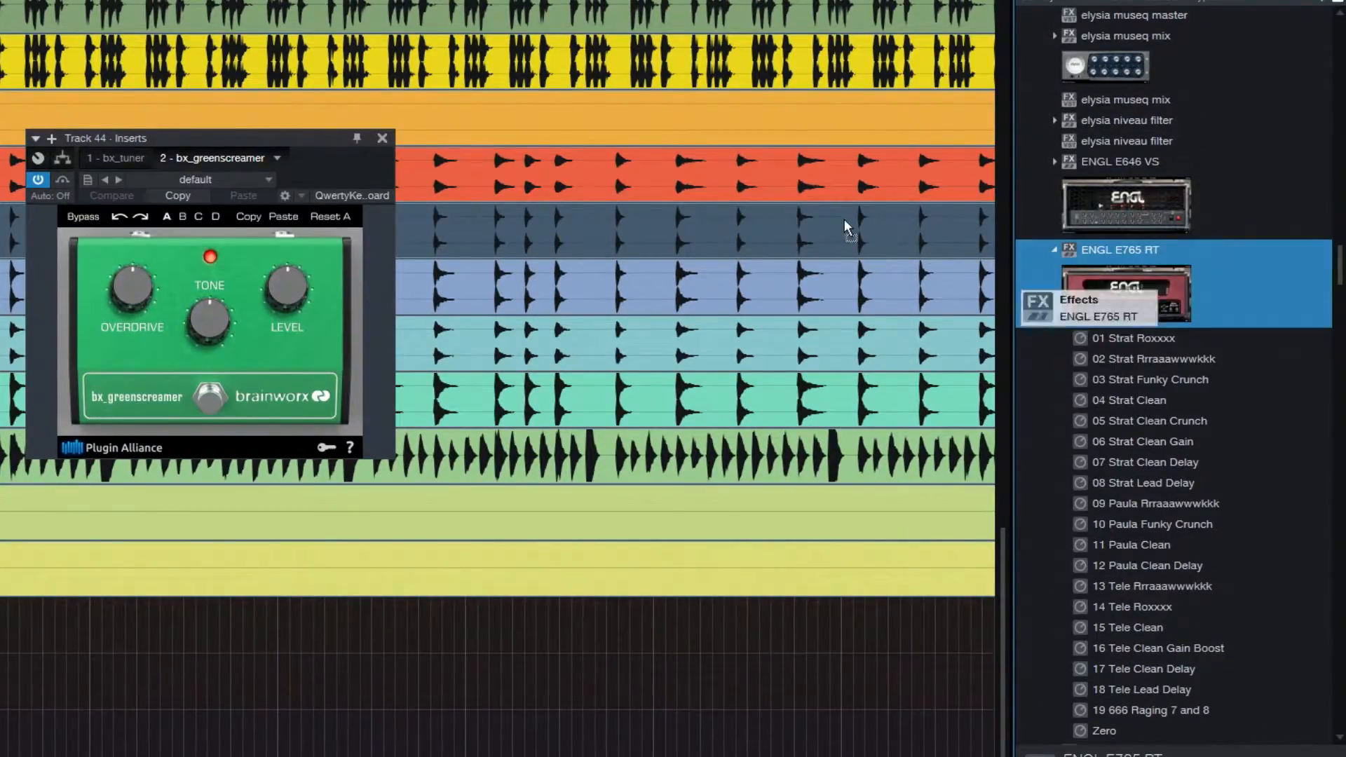
click(335, 158)
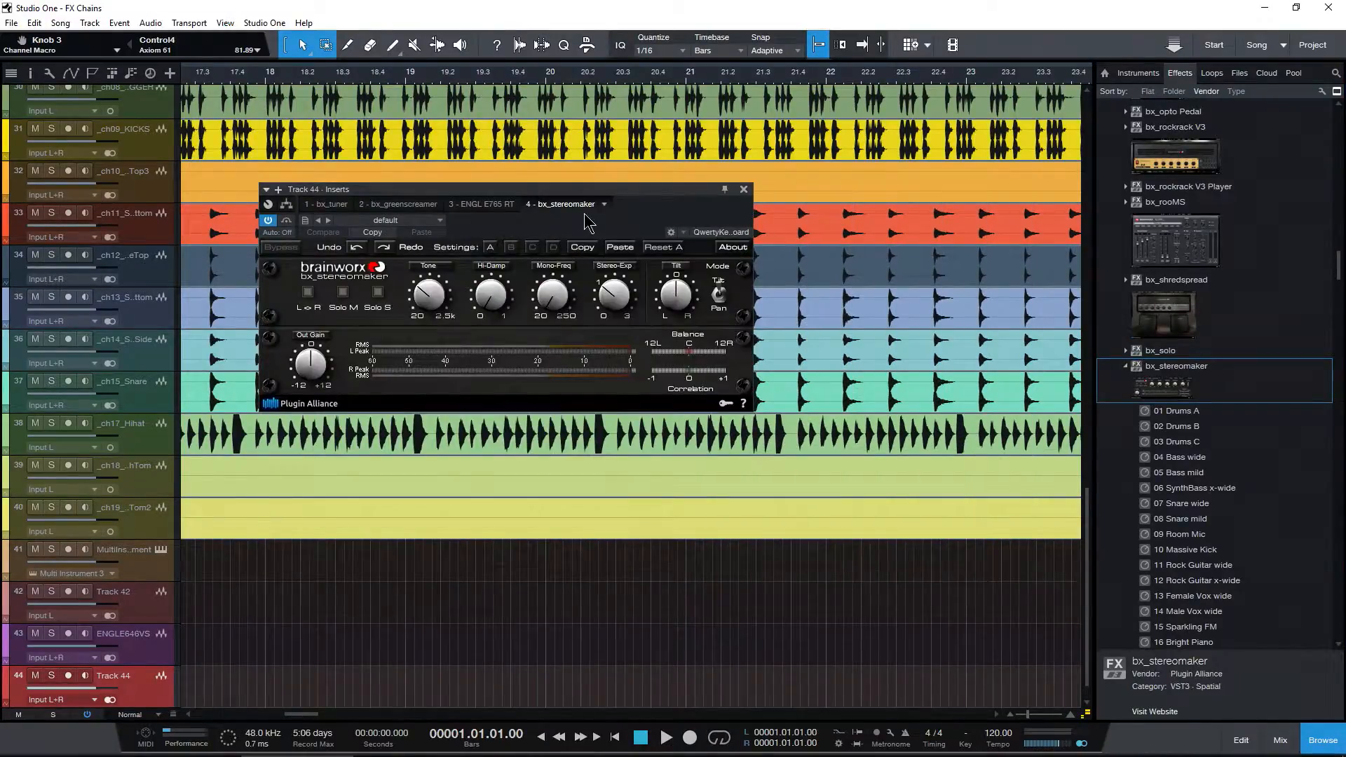
drag(502, 190, 631, 204)
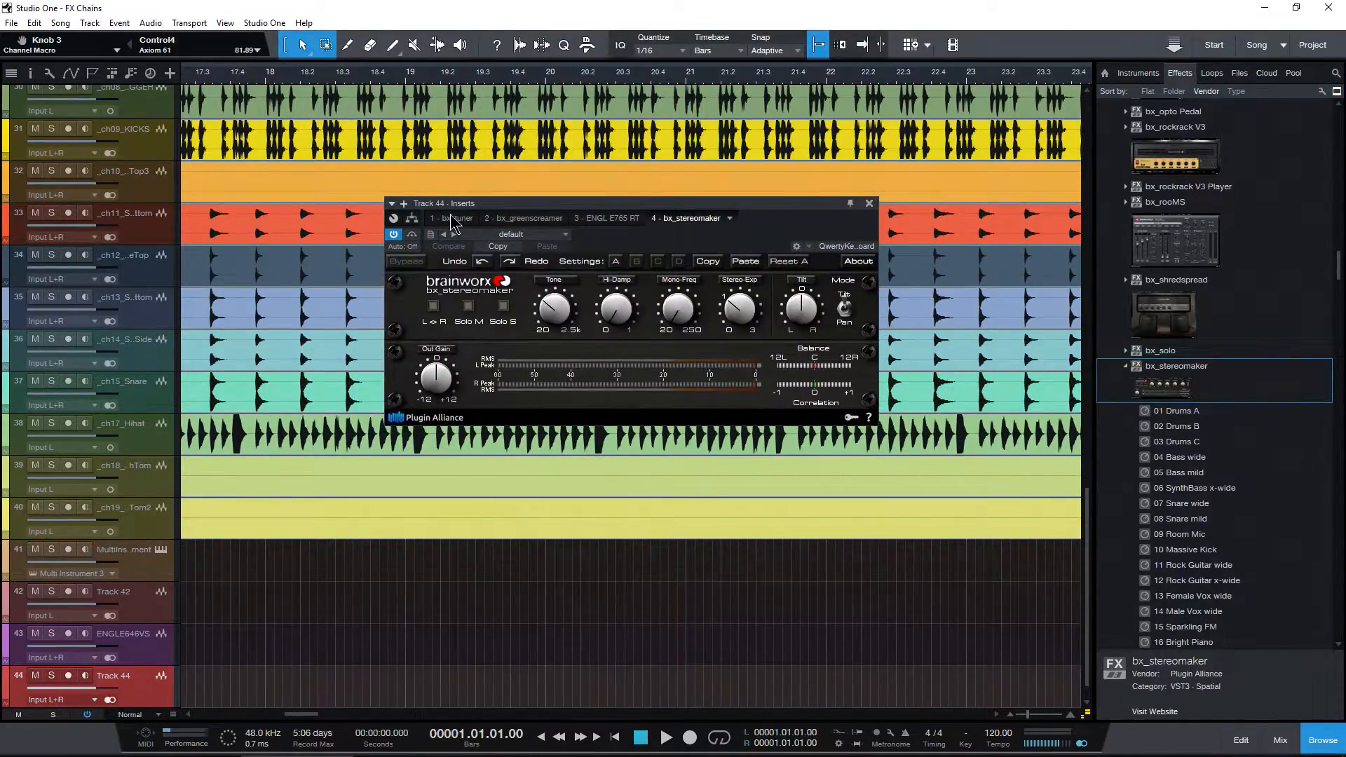
- Raise bx_stereomaker's output gain to 2.7 dB, then return to the ENGL E765 RT amp
click(525, 217)
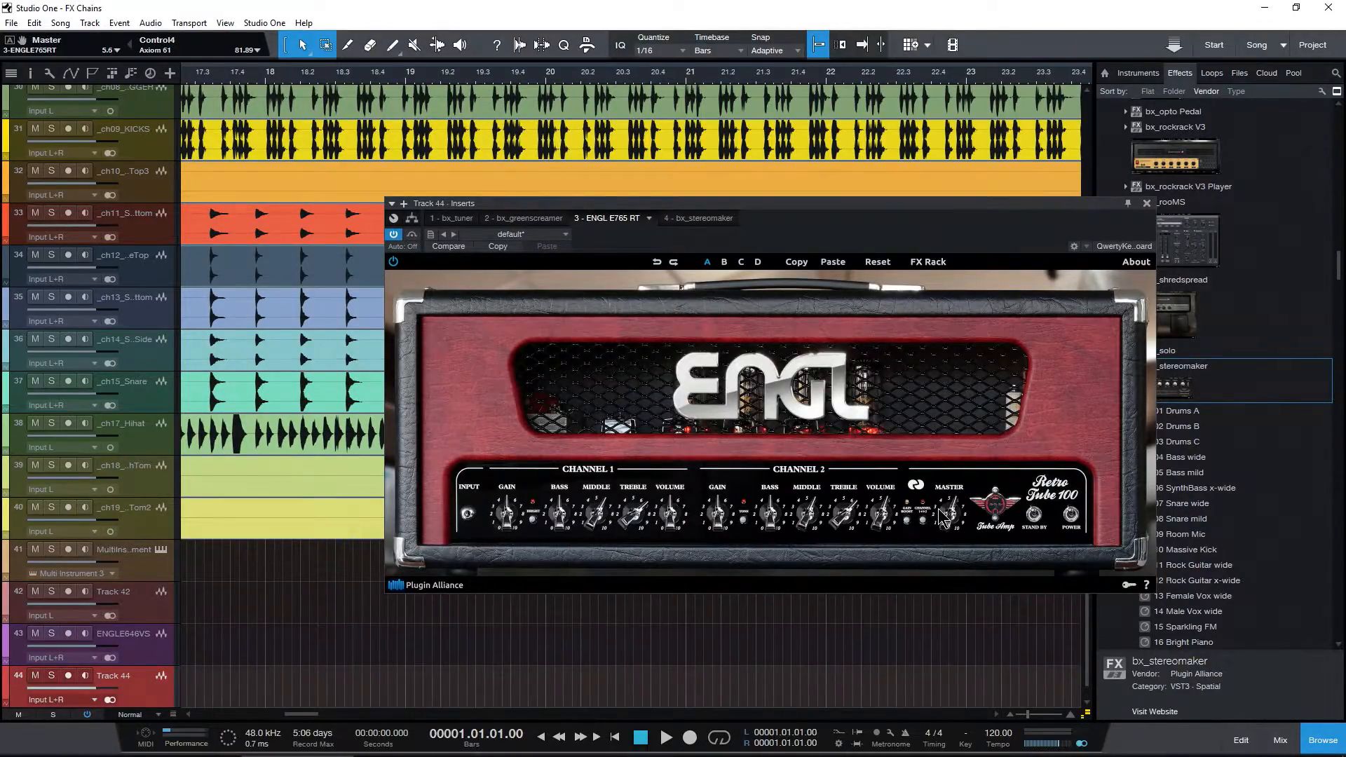
click(698, 217)
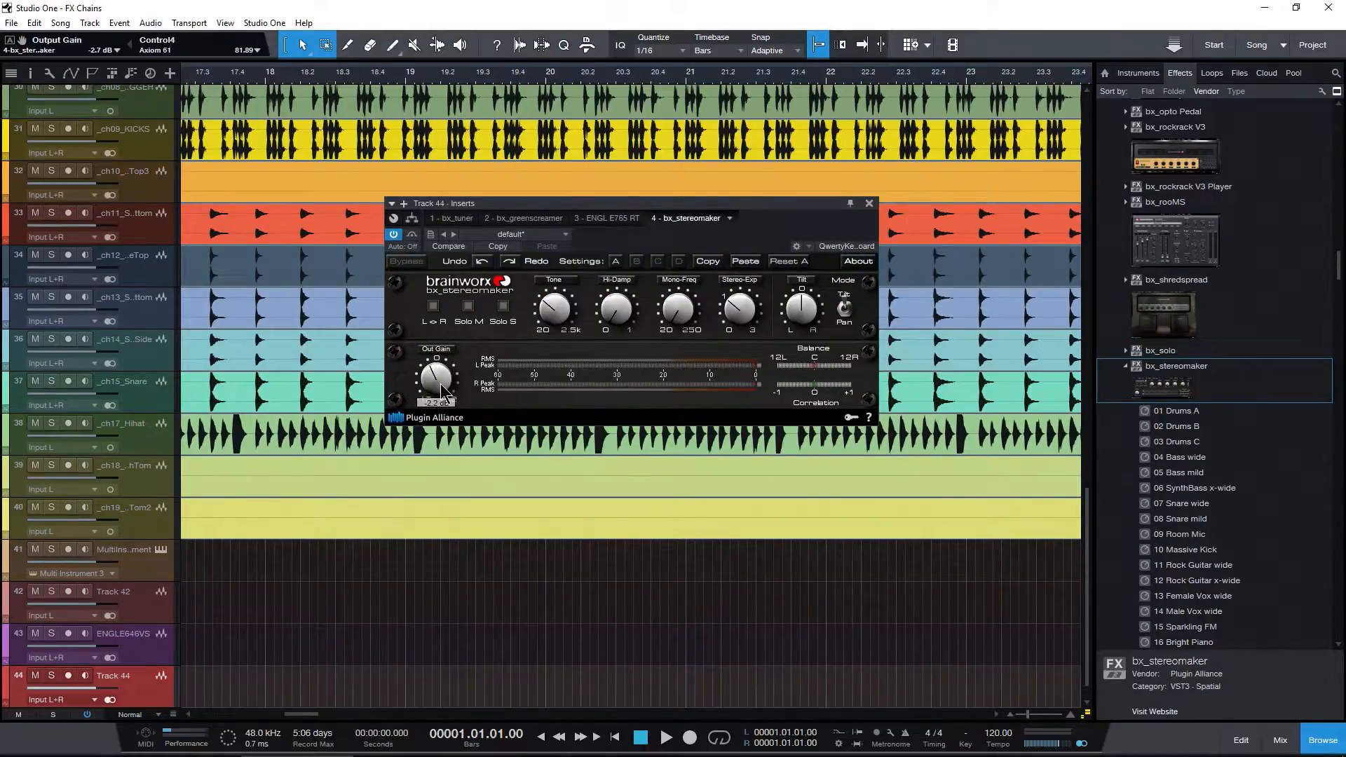
drag(678, 305, 691, 301)
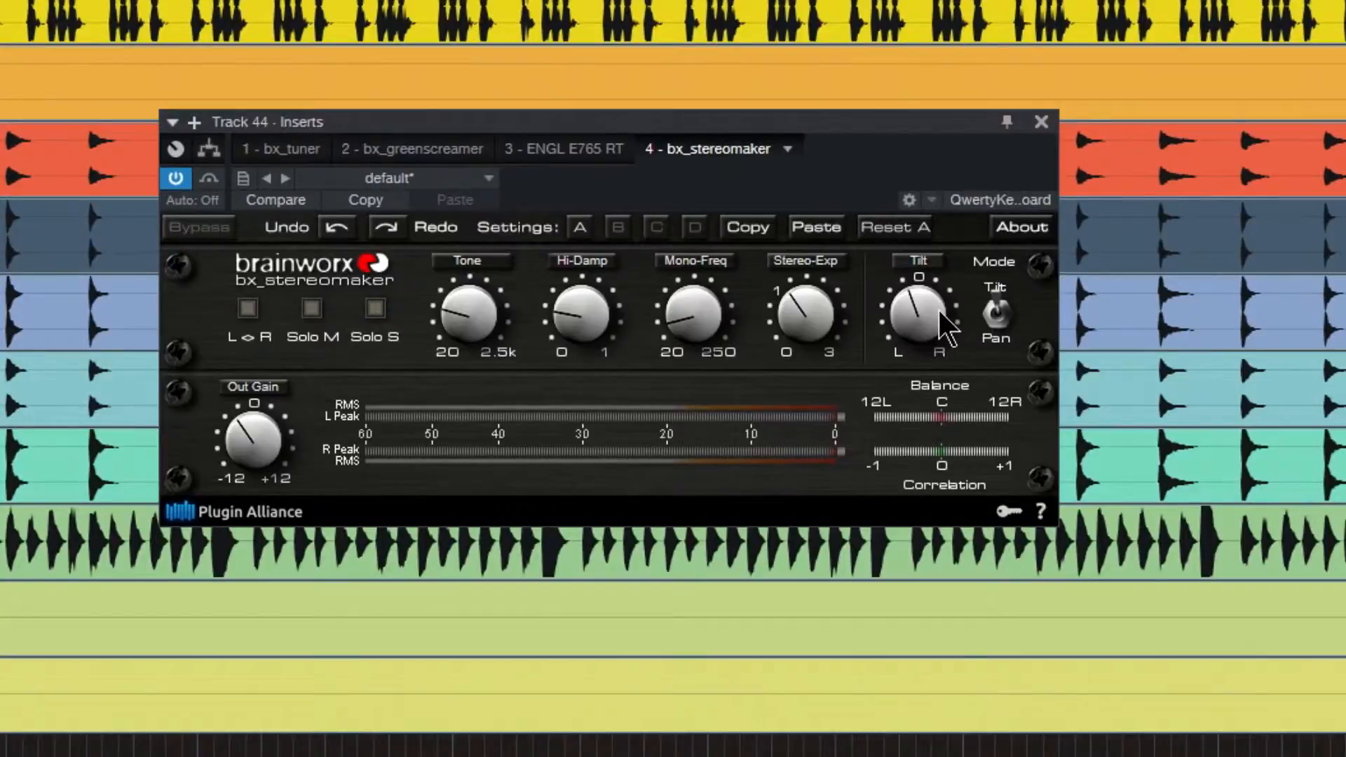
click(563, 148)
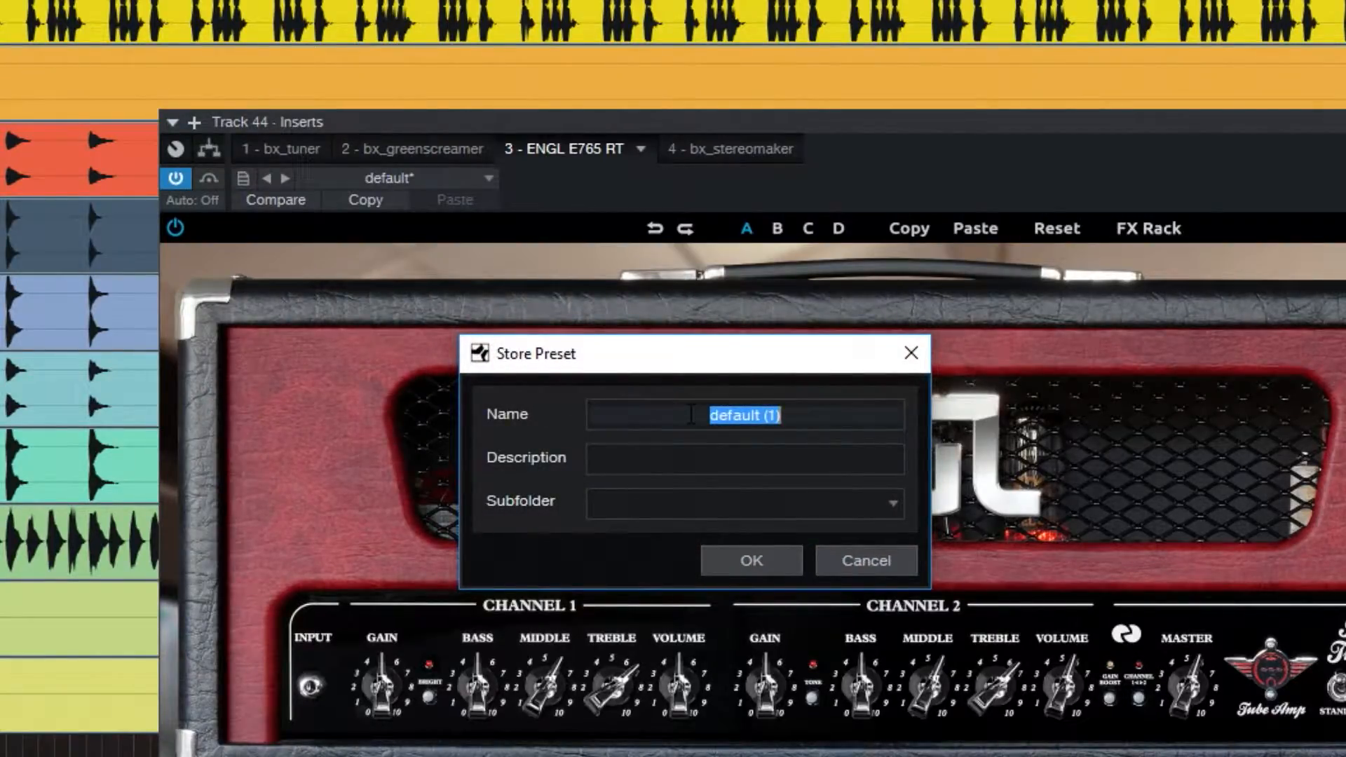
- Store preset 'Metal ENGL RT' with description 'Metal 4 plugins' under subfolder Benoni
text(Metal ENGL RT)
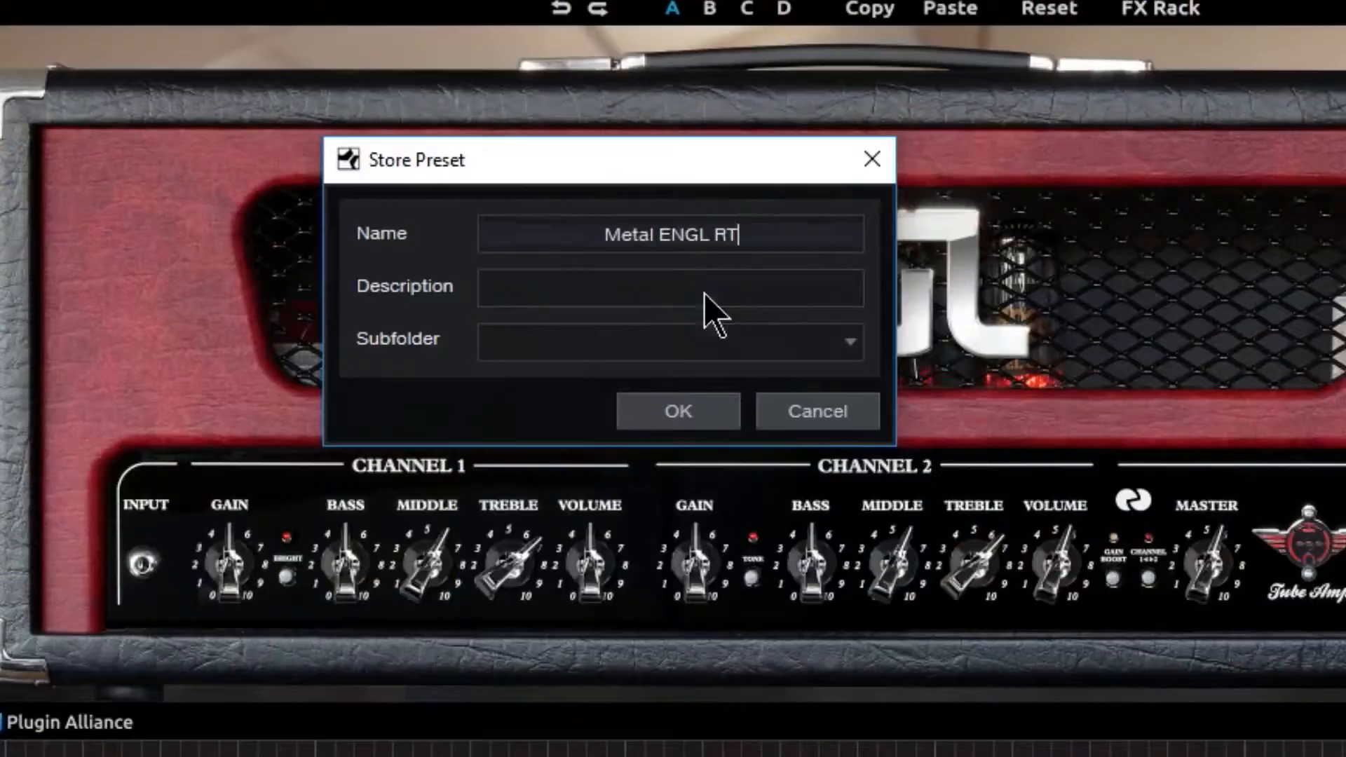
text(Metal 4 pl)
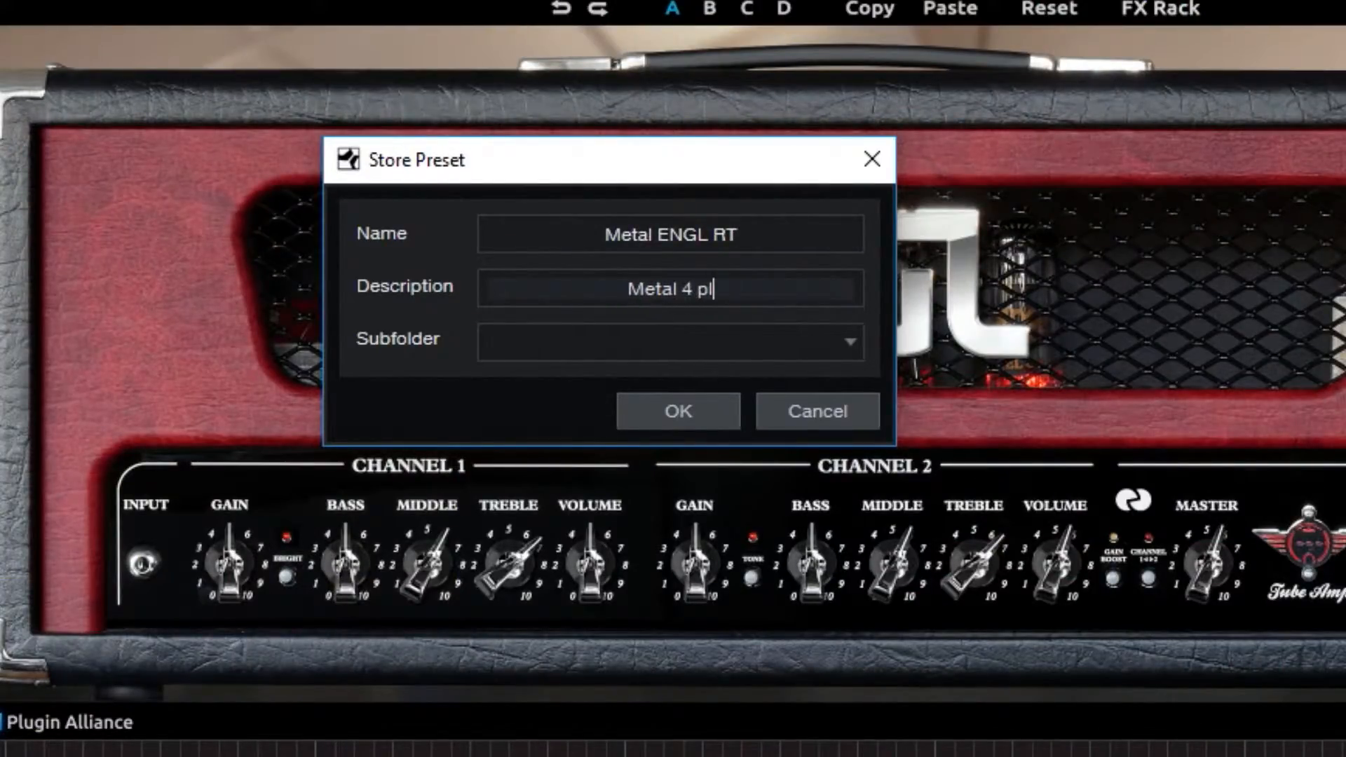
text(ug)
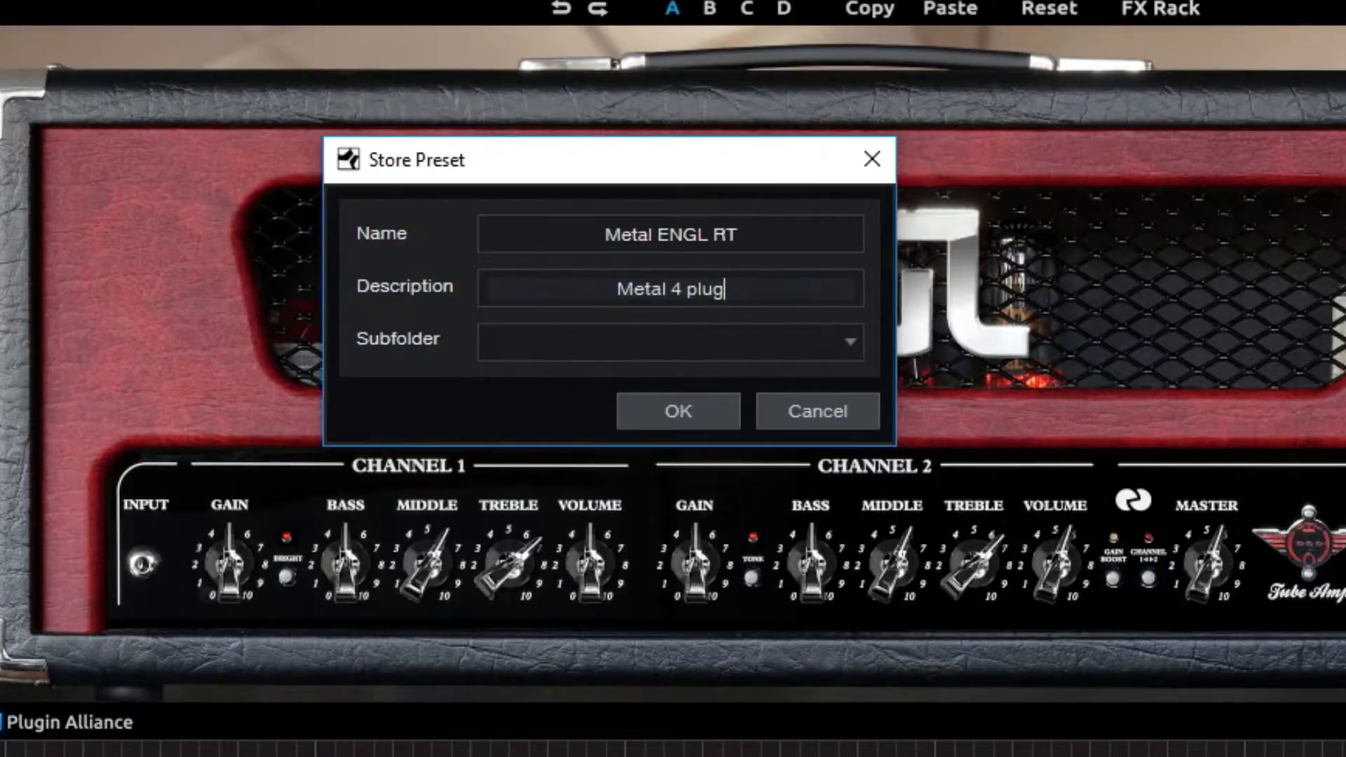
text(ins)
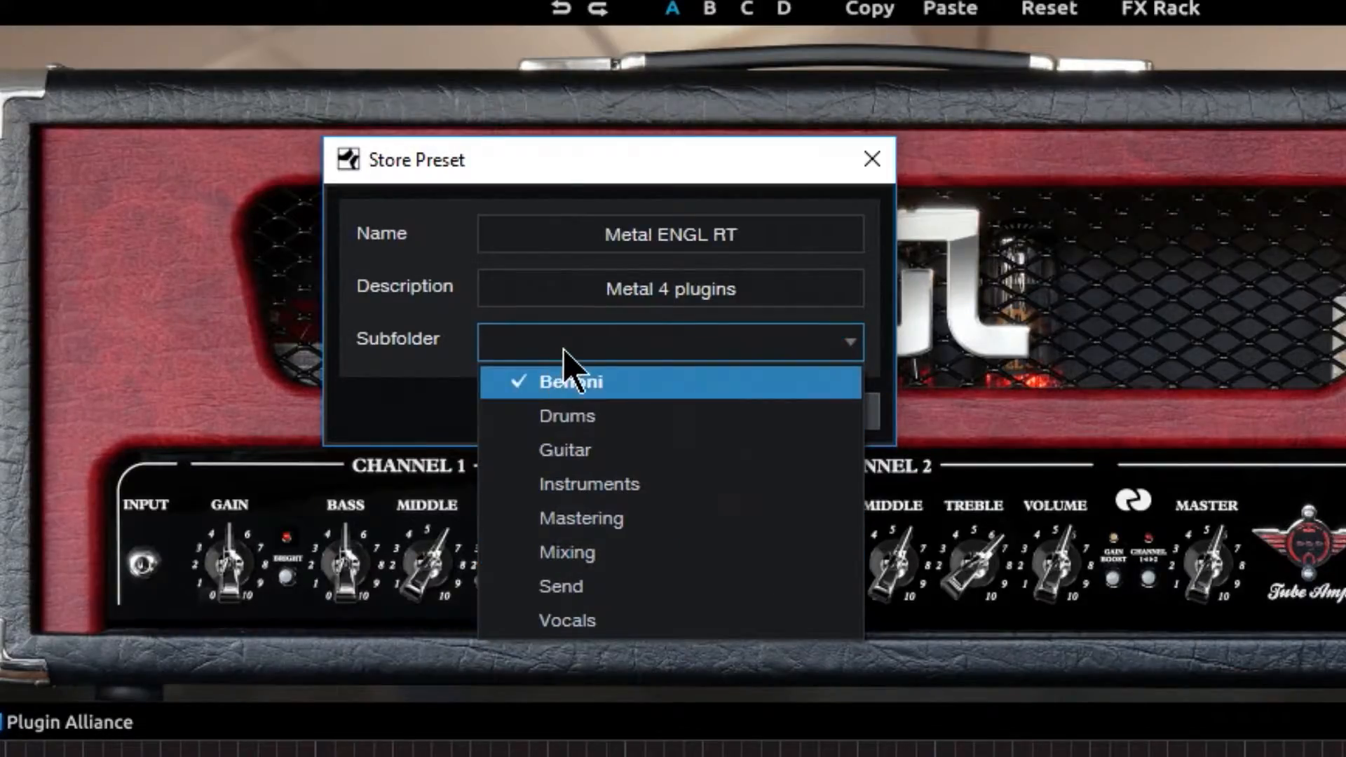
text(NE)
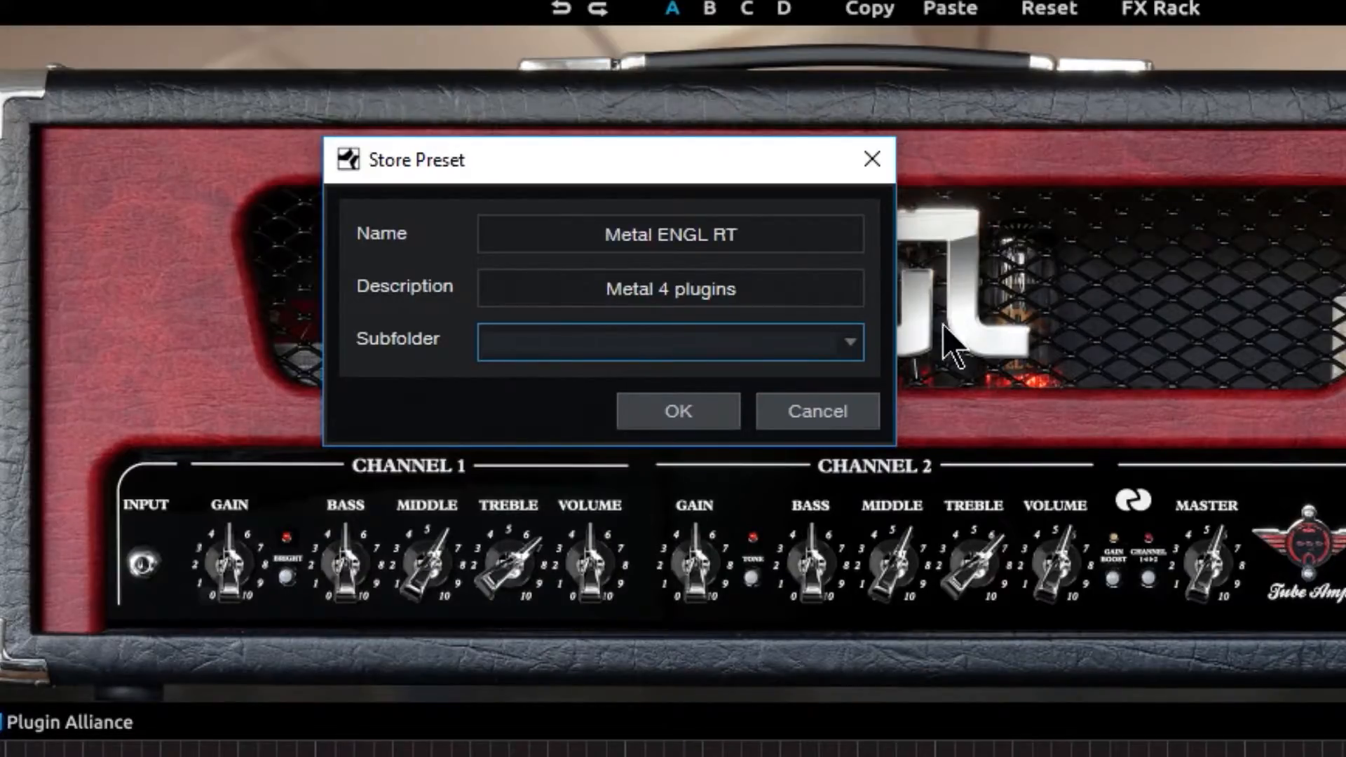
mouse_move(587, 180)
text(Benoni)
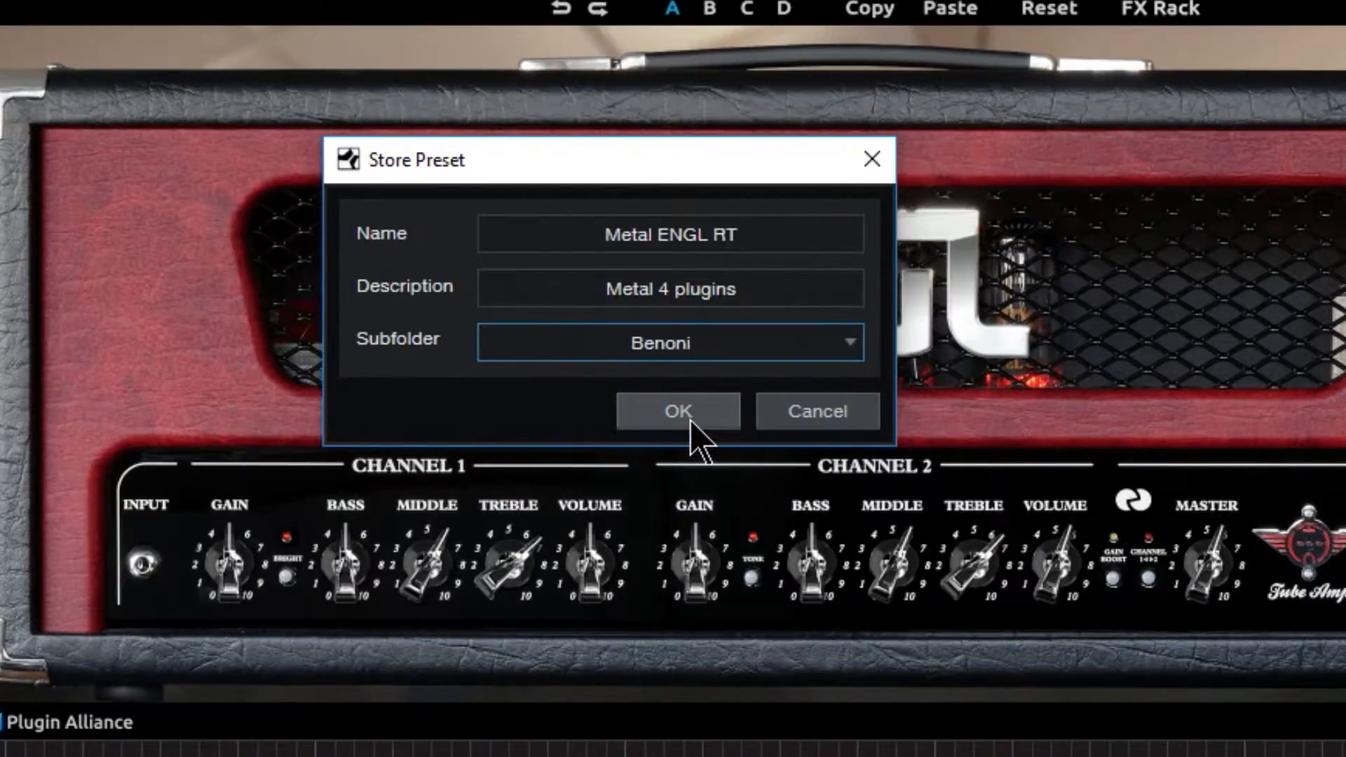
click(677, 411)
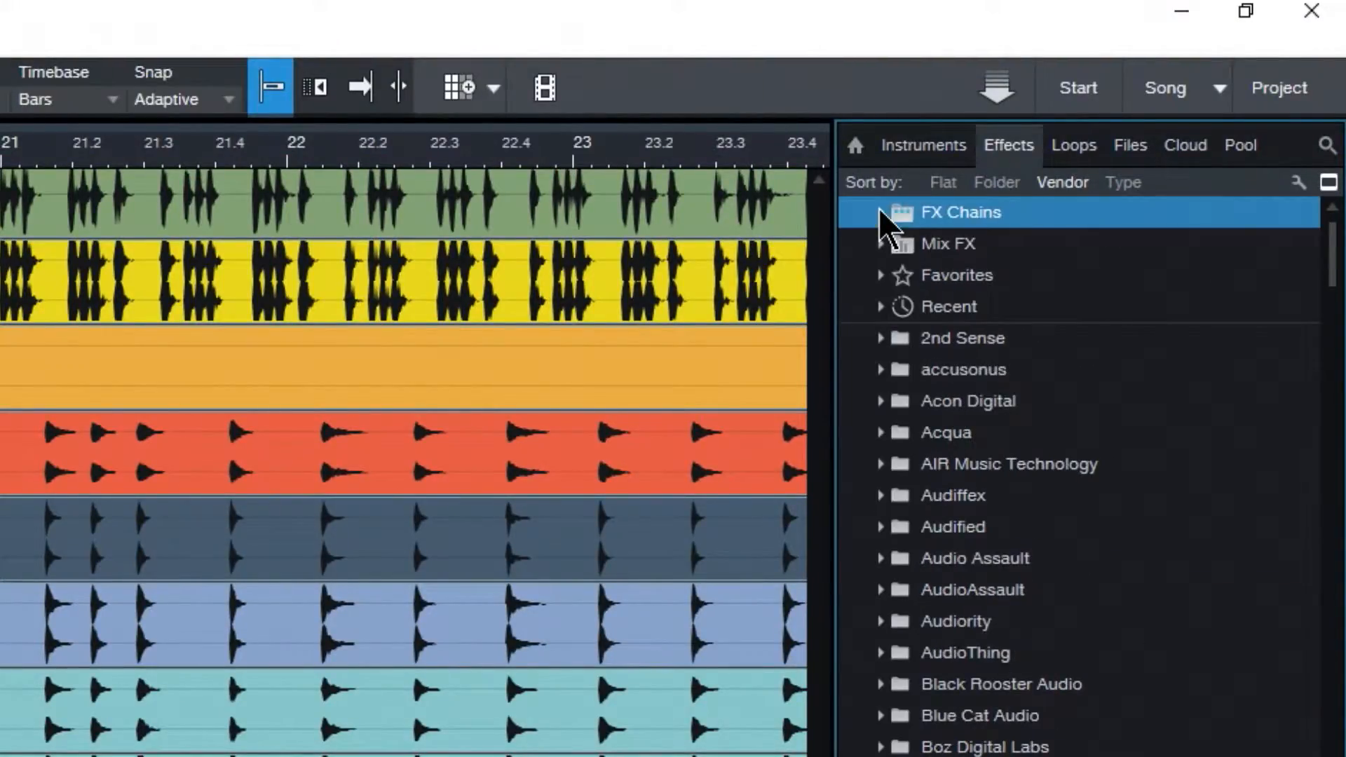
- Load Metal ENGL RT from Benoni, view its greenscreamer and ENGL, then Track 42's stereomaker
click(879, 212)
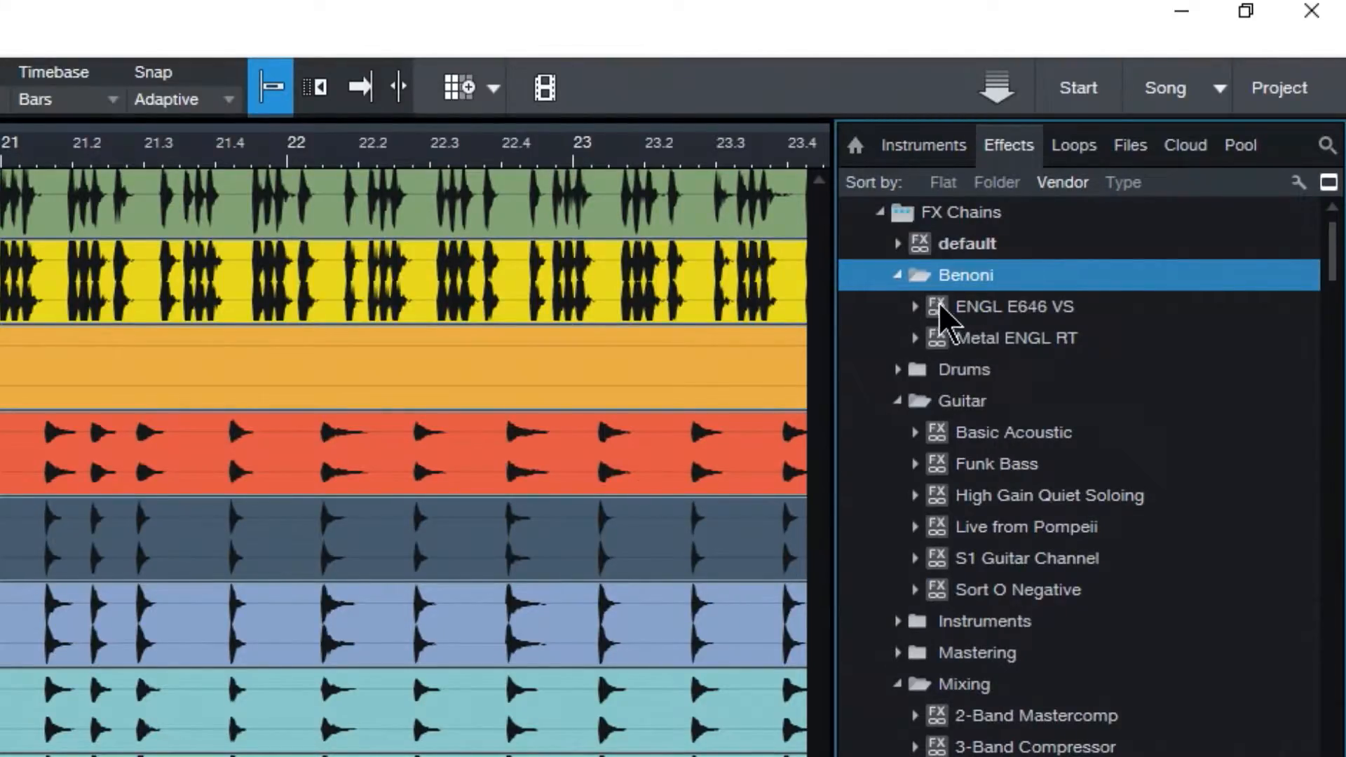
click(1017, 337)
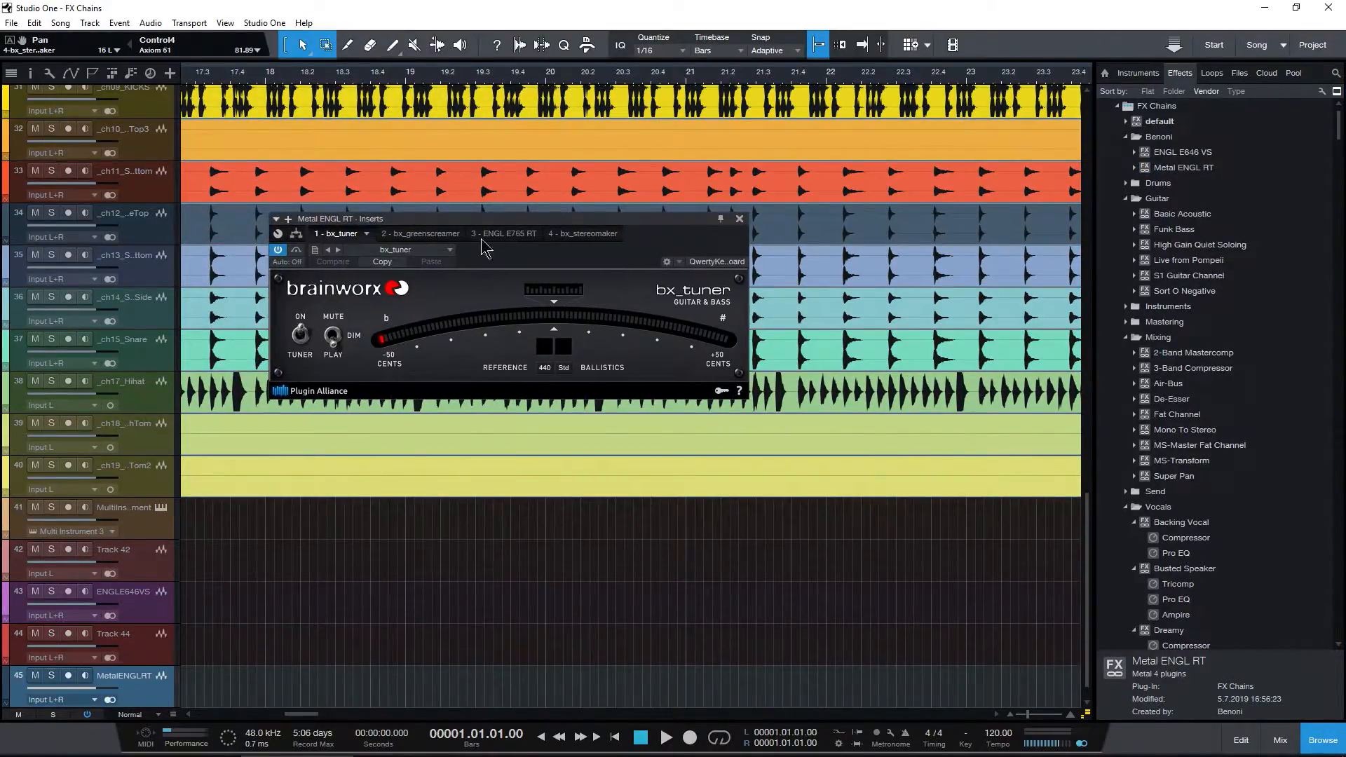
click(505, 234)
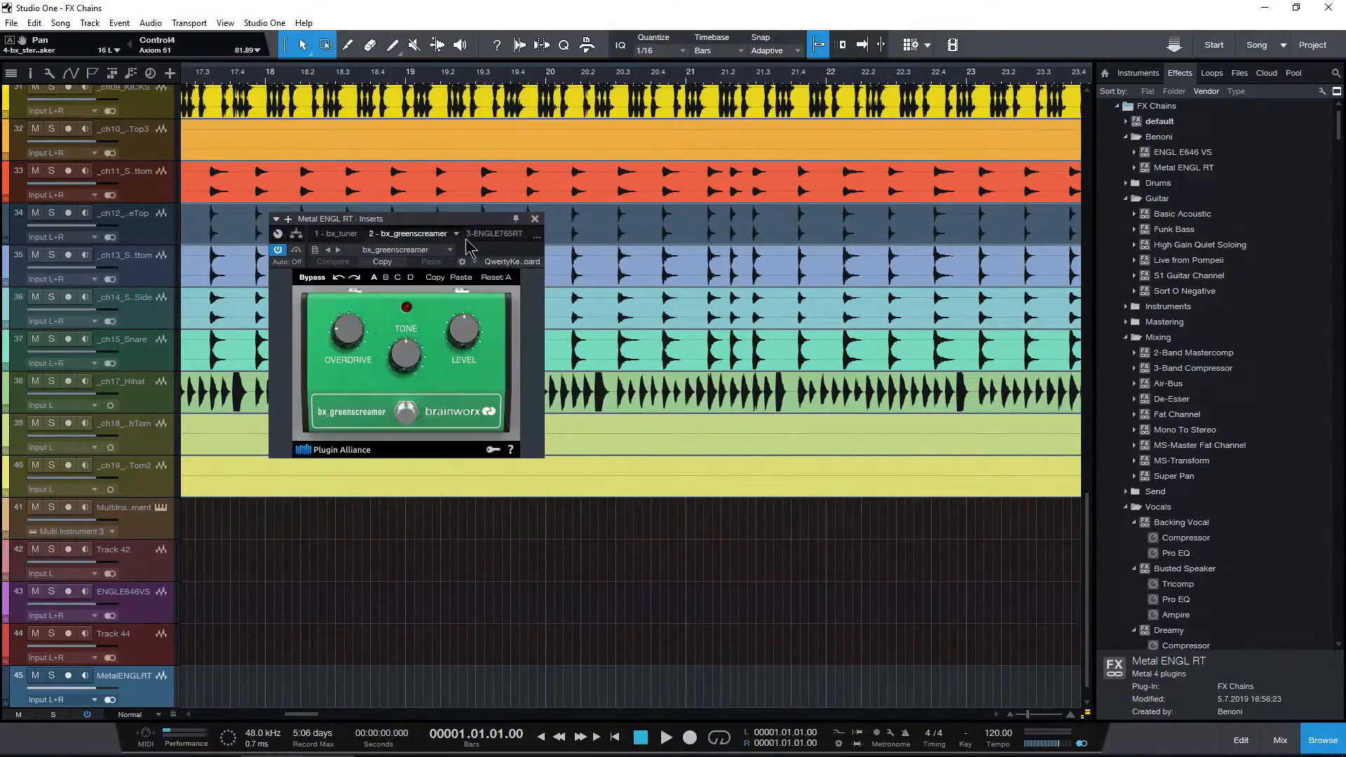
click(491, 233)
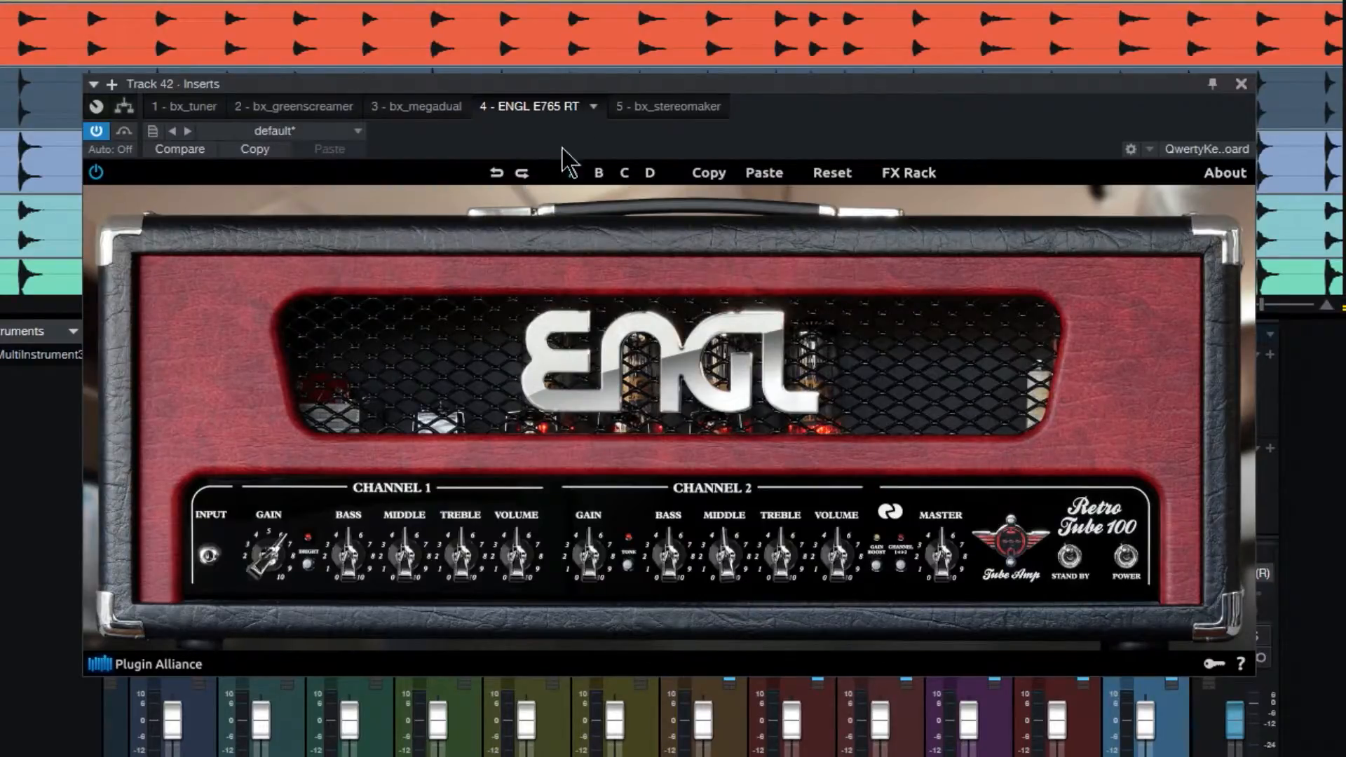
mouse_move(563, 168)
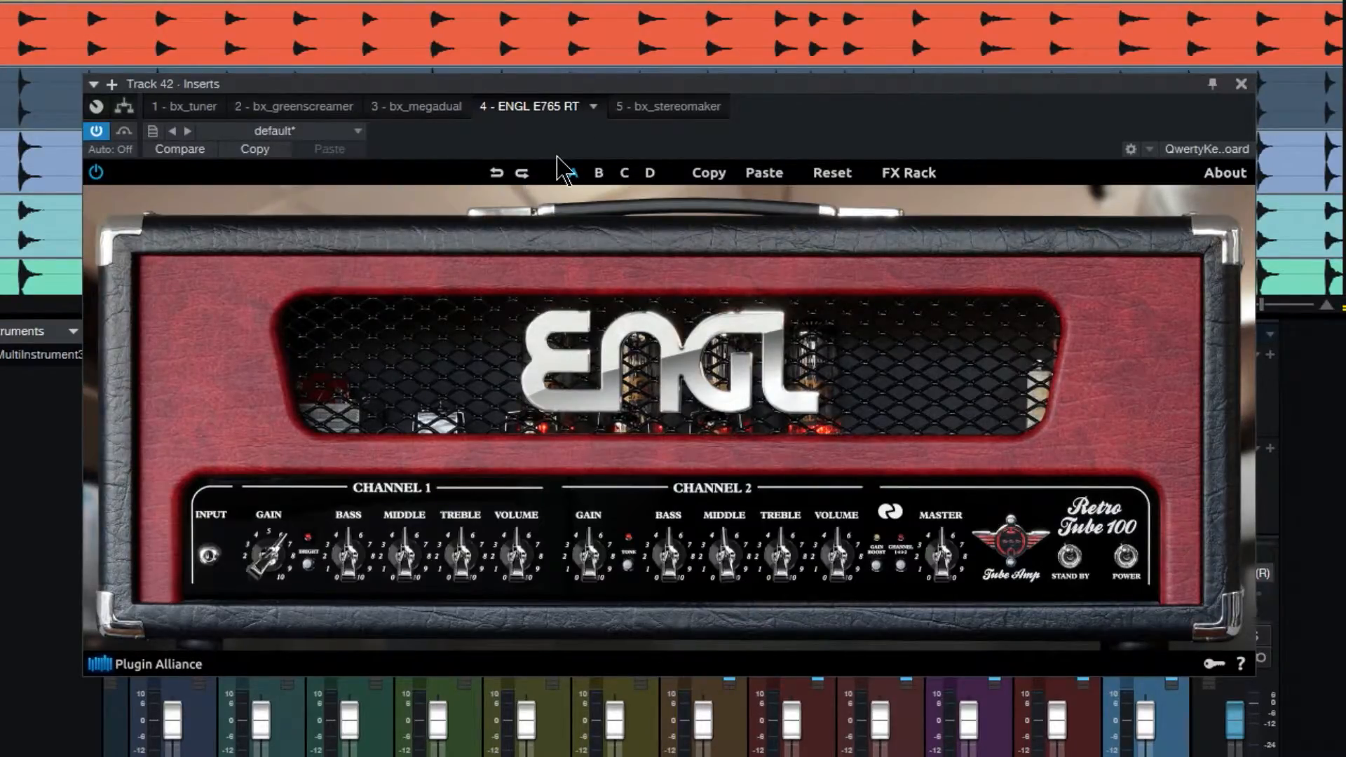
click(667, 106)
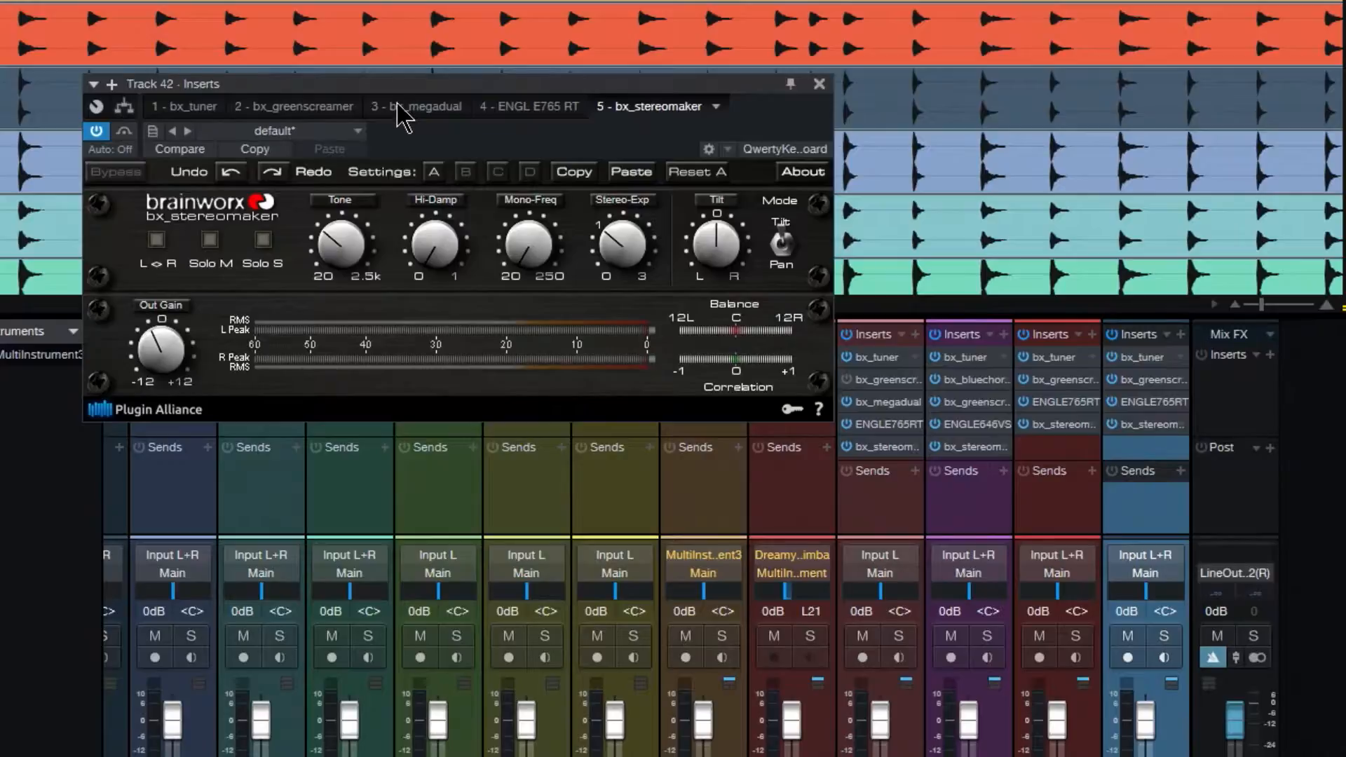
- Insert a Splitter after bx_greenscreamer with bx_megadual and ENGL E765 RT on parallel branches
click(422, 106)
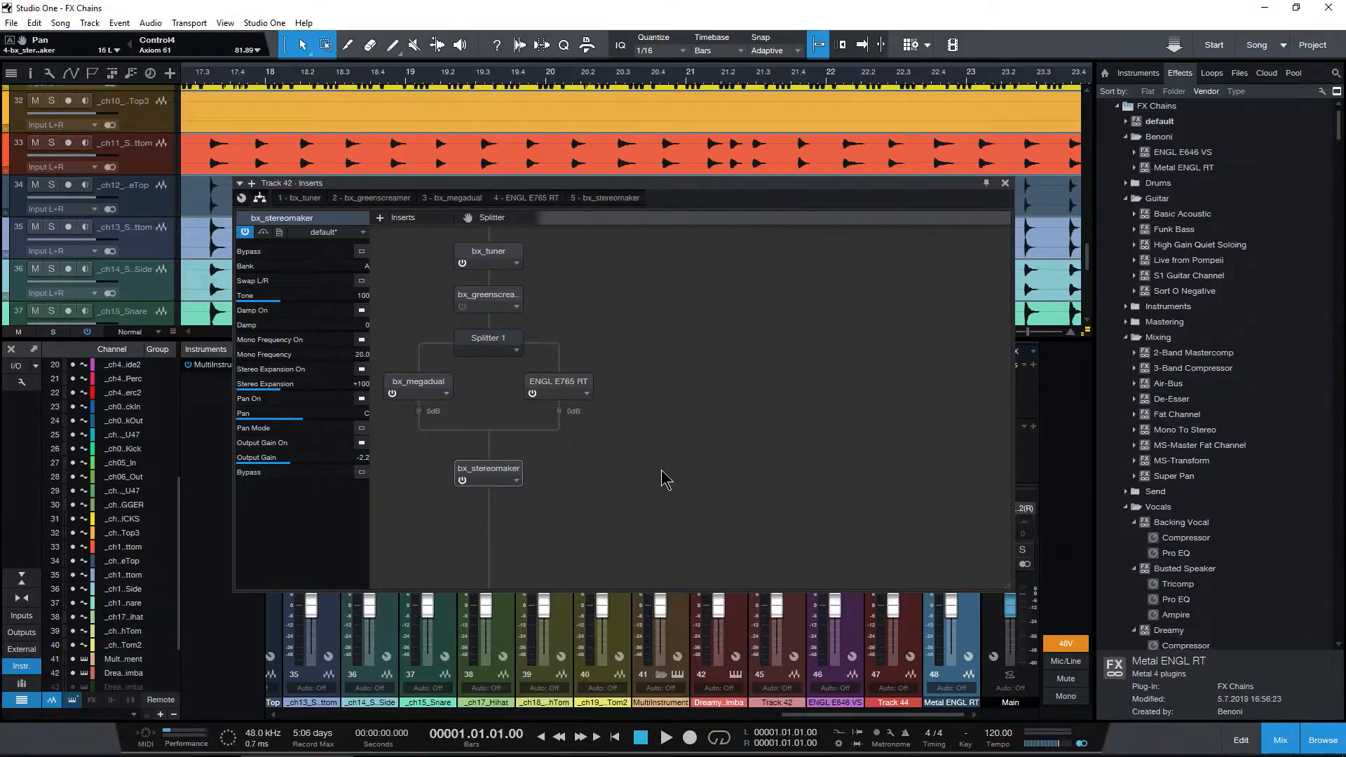
click(530, 198)
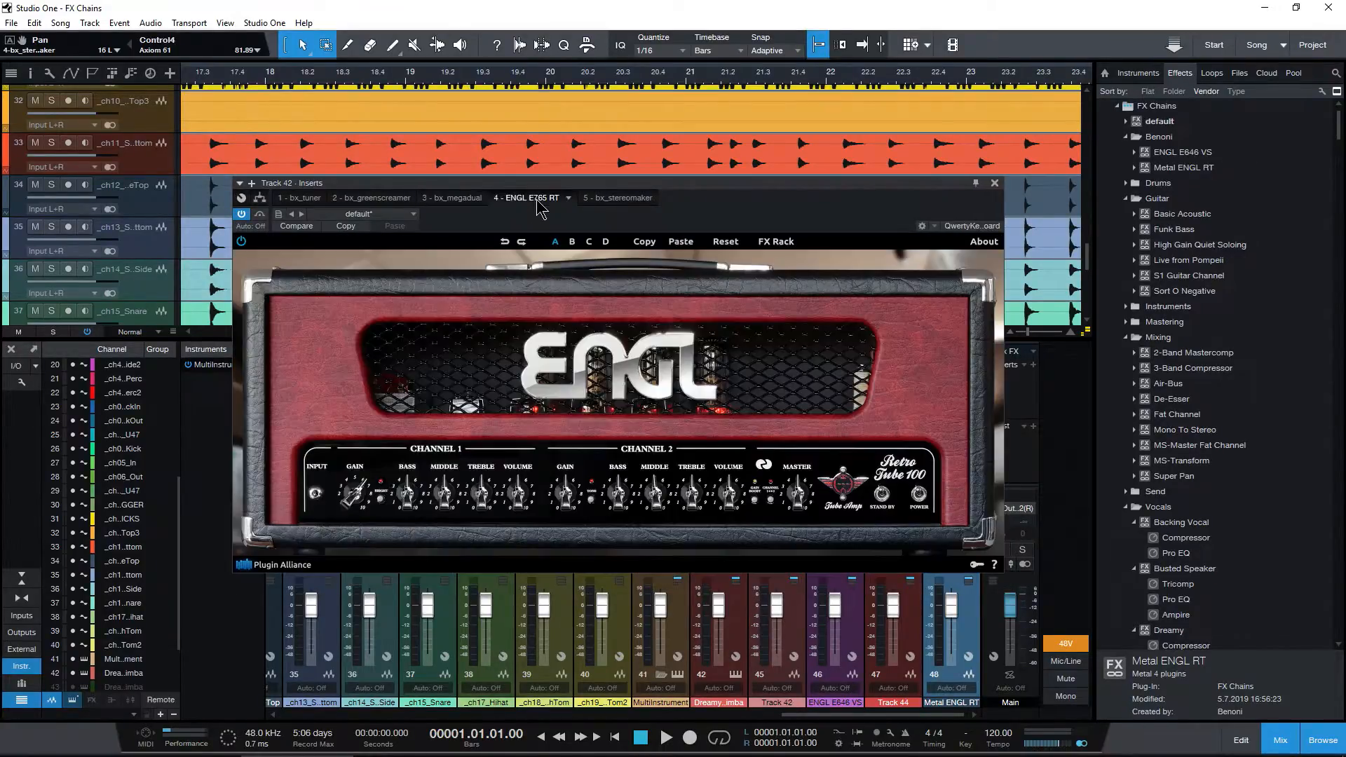
mouse_move(461, 318)
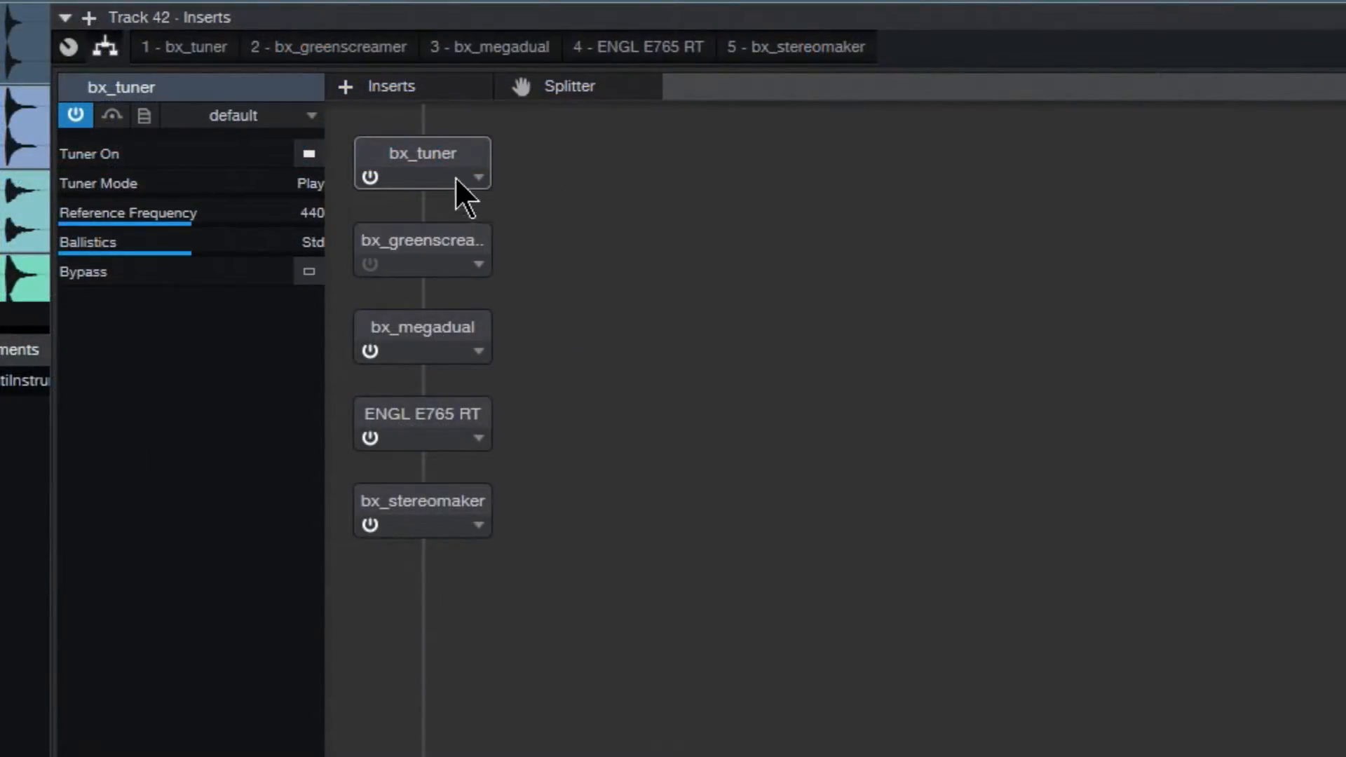
mouse_move(404, 261)
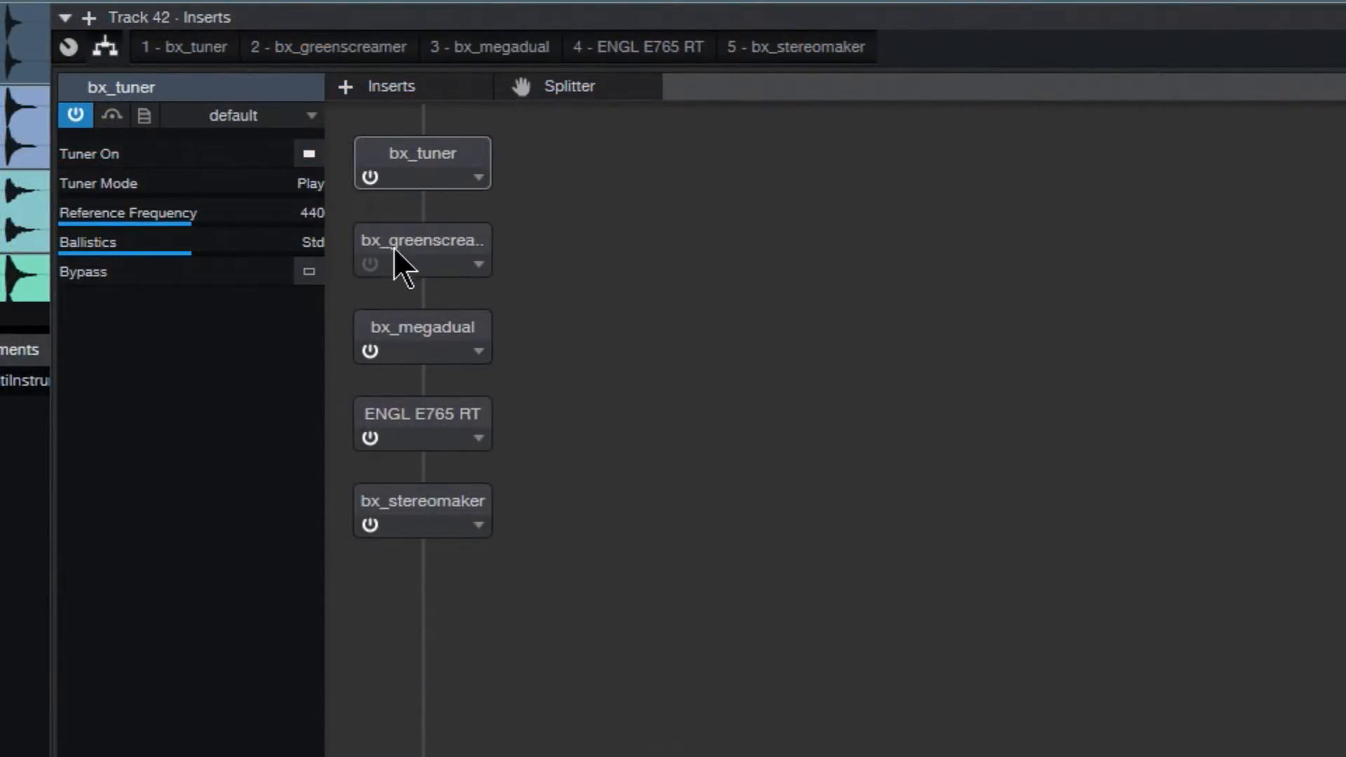
mouse_move(471, 313)
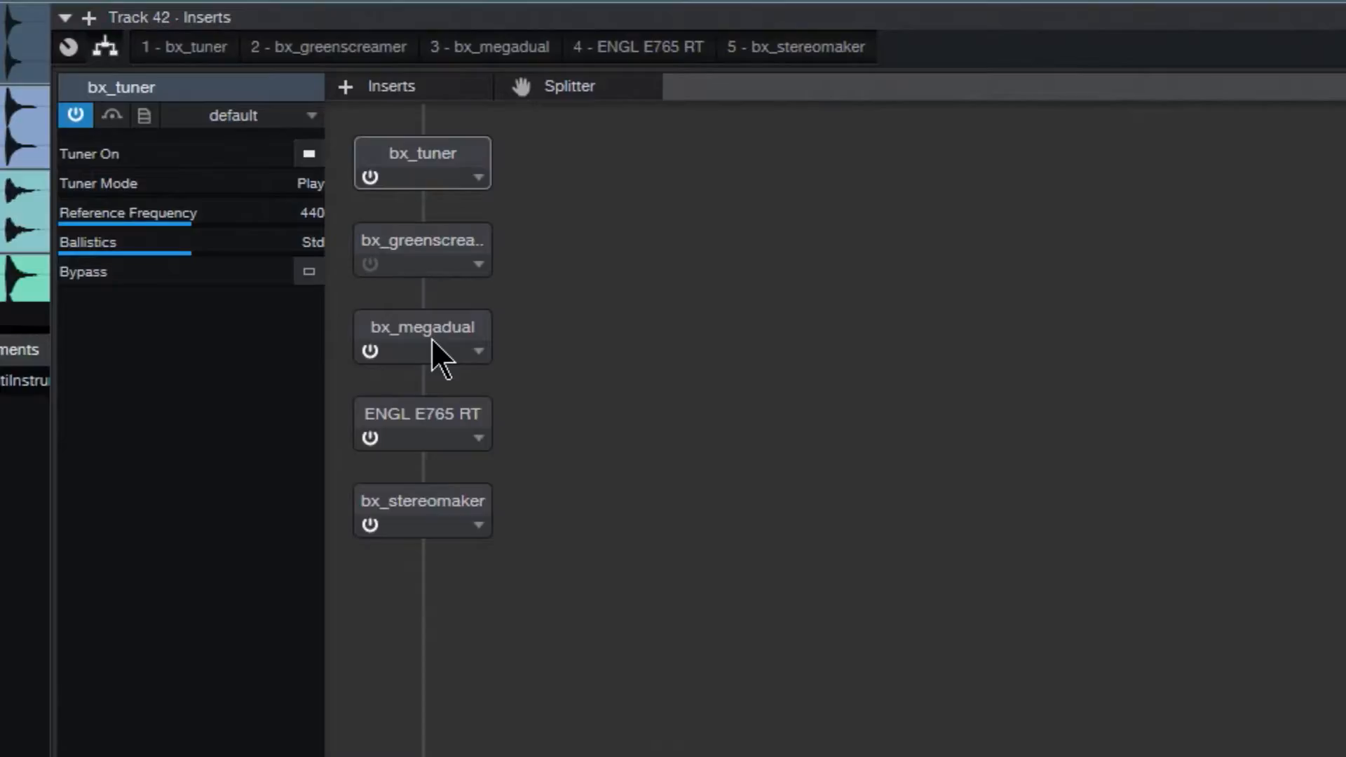
mouse_move(442, 433)
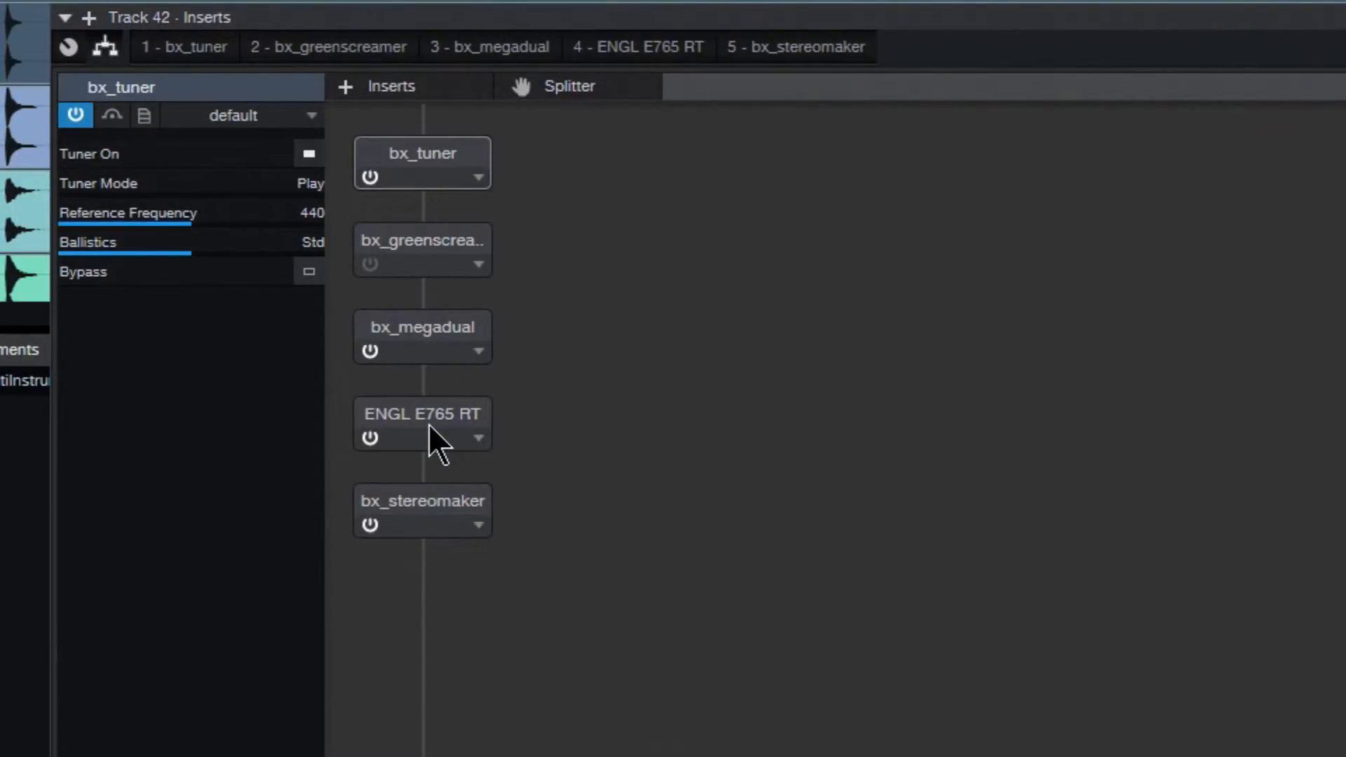
mouse_move(447, 524)
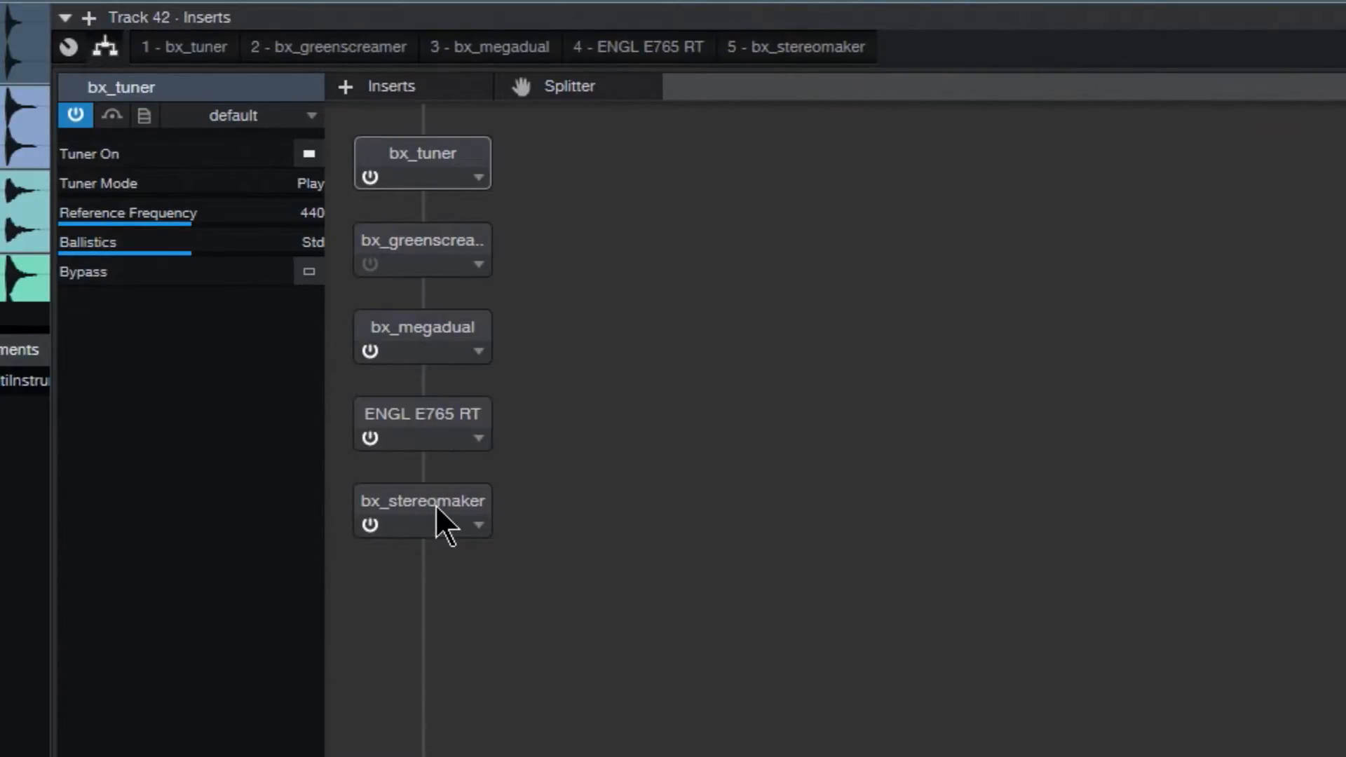
drag(569, 86, 502, 386)
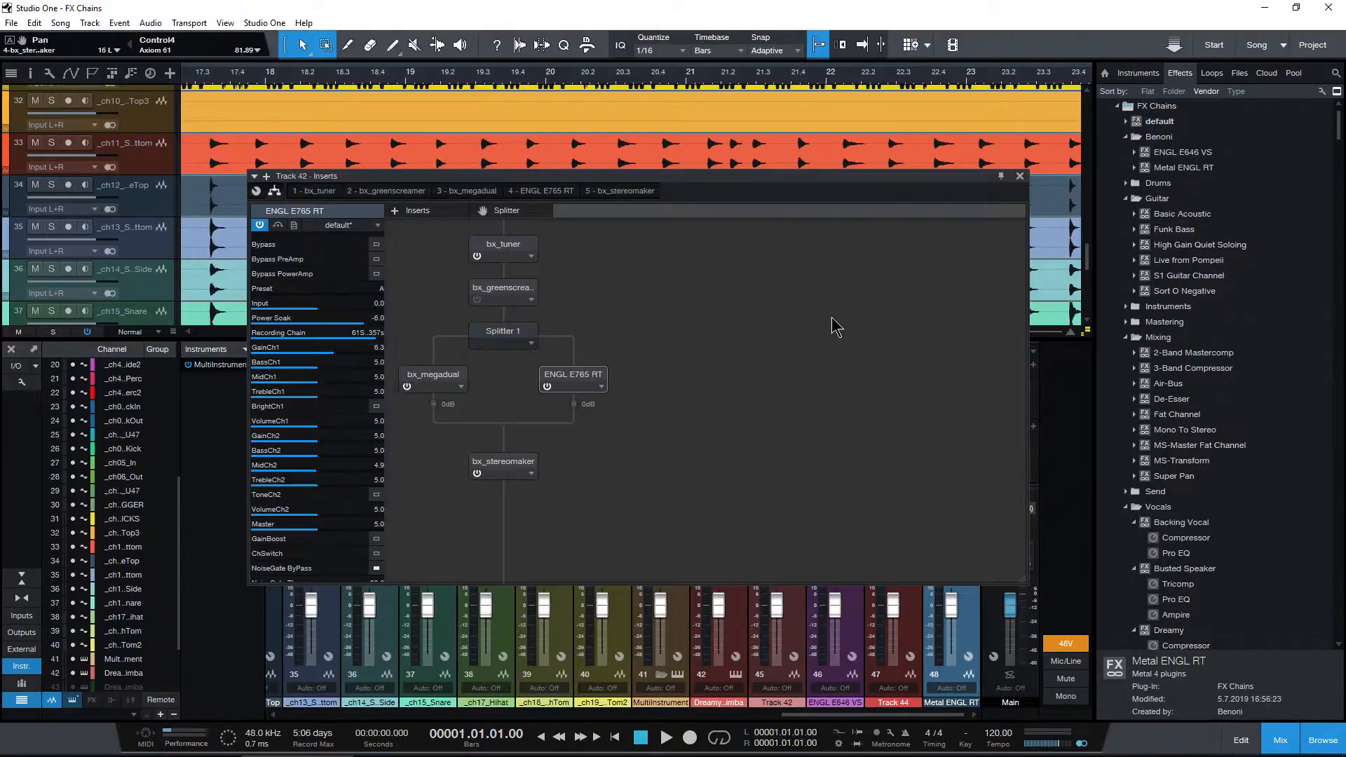
mouse_move(479, 325)
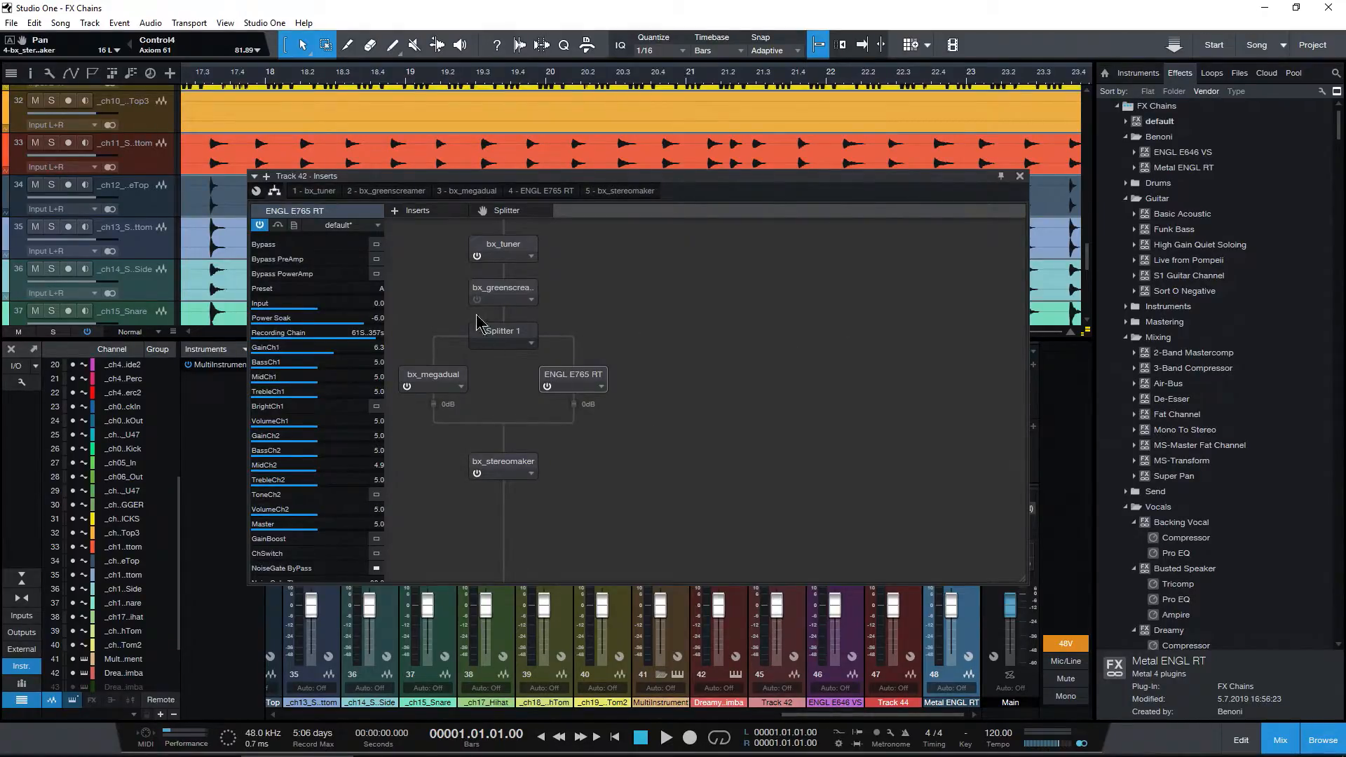
- Inspect tuner, greenscreamer and megadual parameters, then insert C1 comp Mono after bx_stereomaker
click(502, 244)
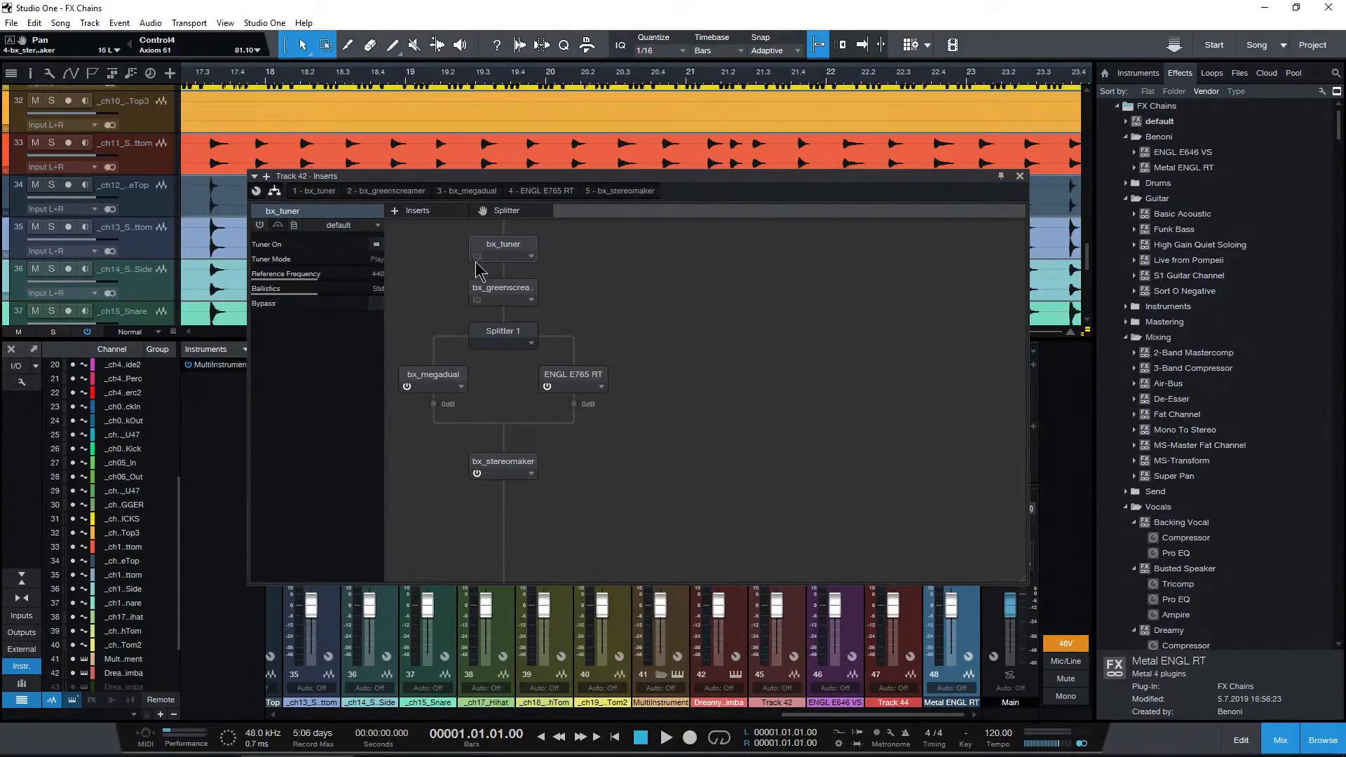
click(502, 288)
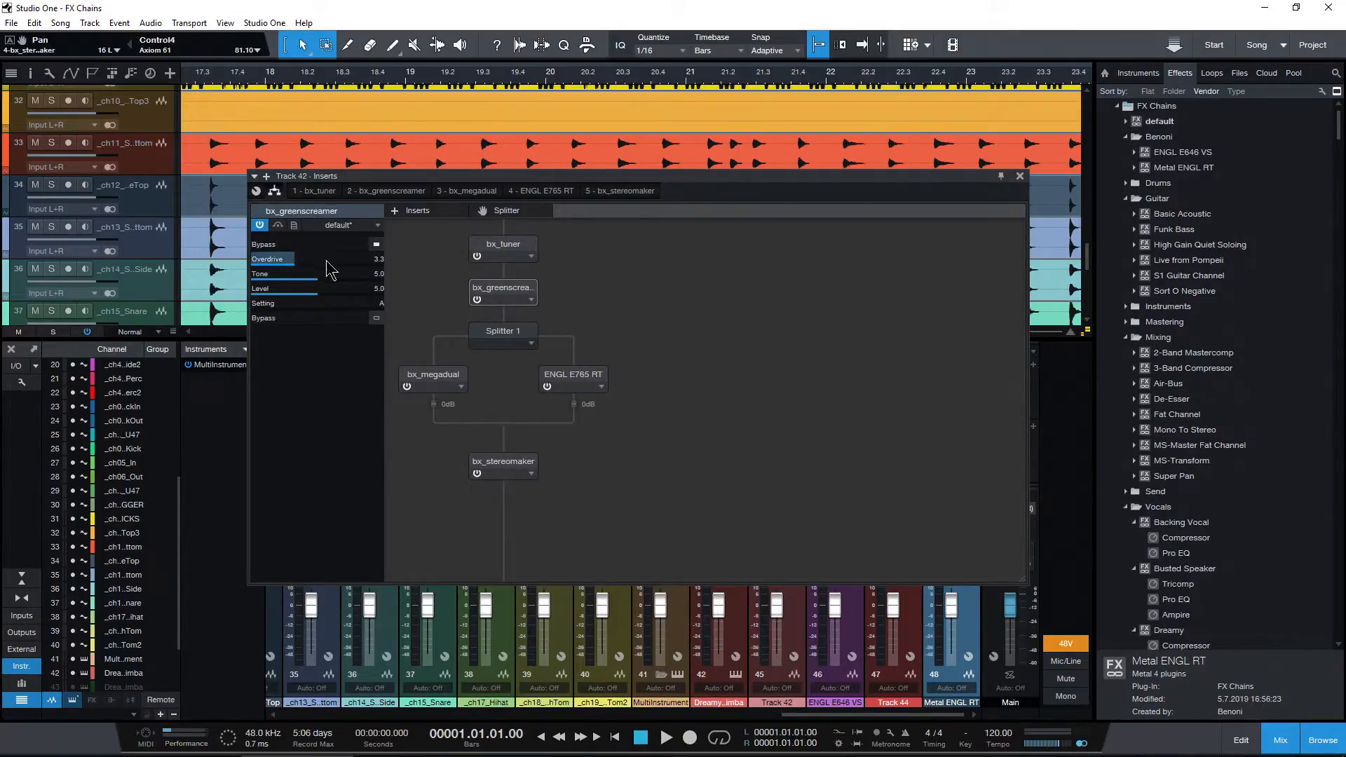
click(432, 375)
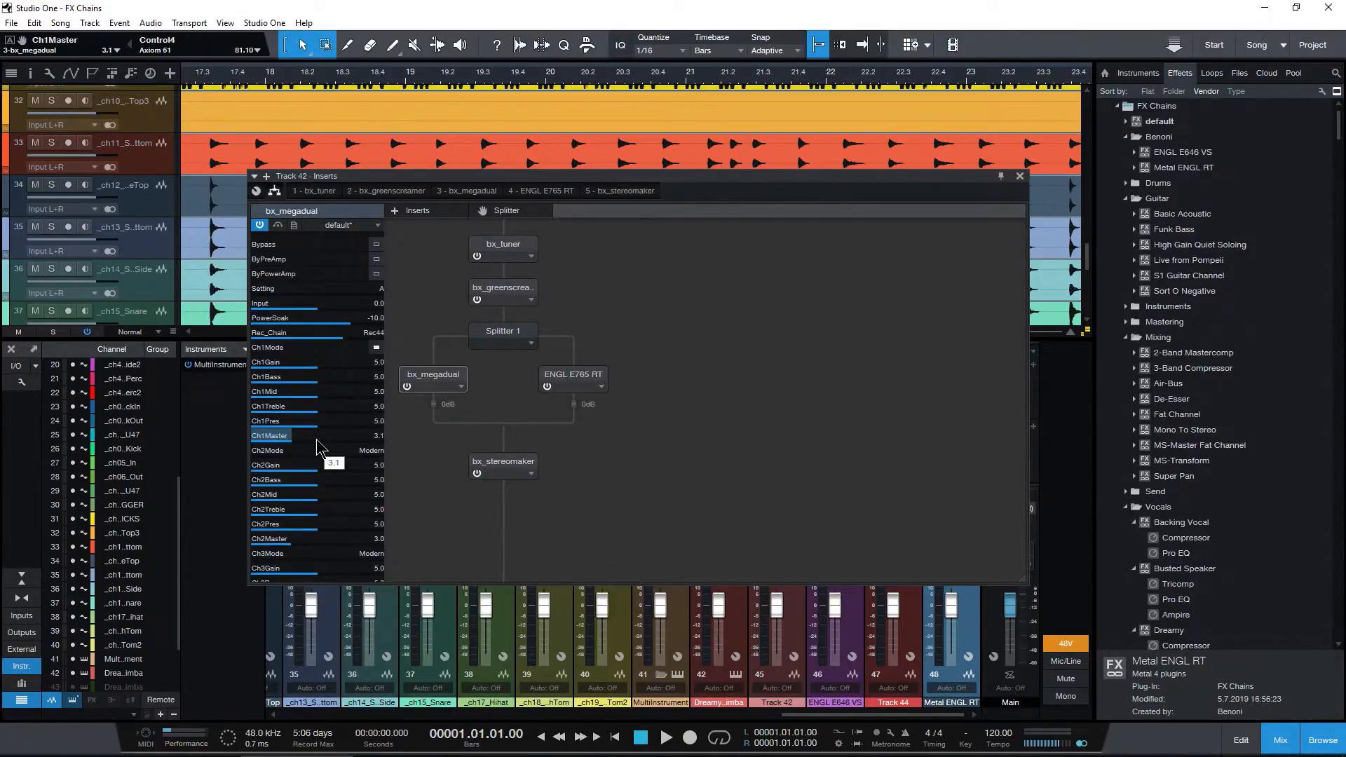
click(572, 375)
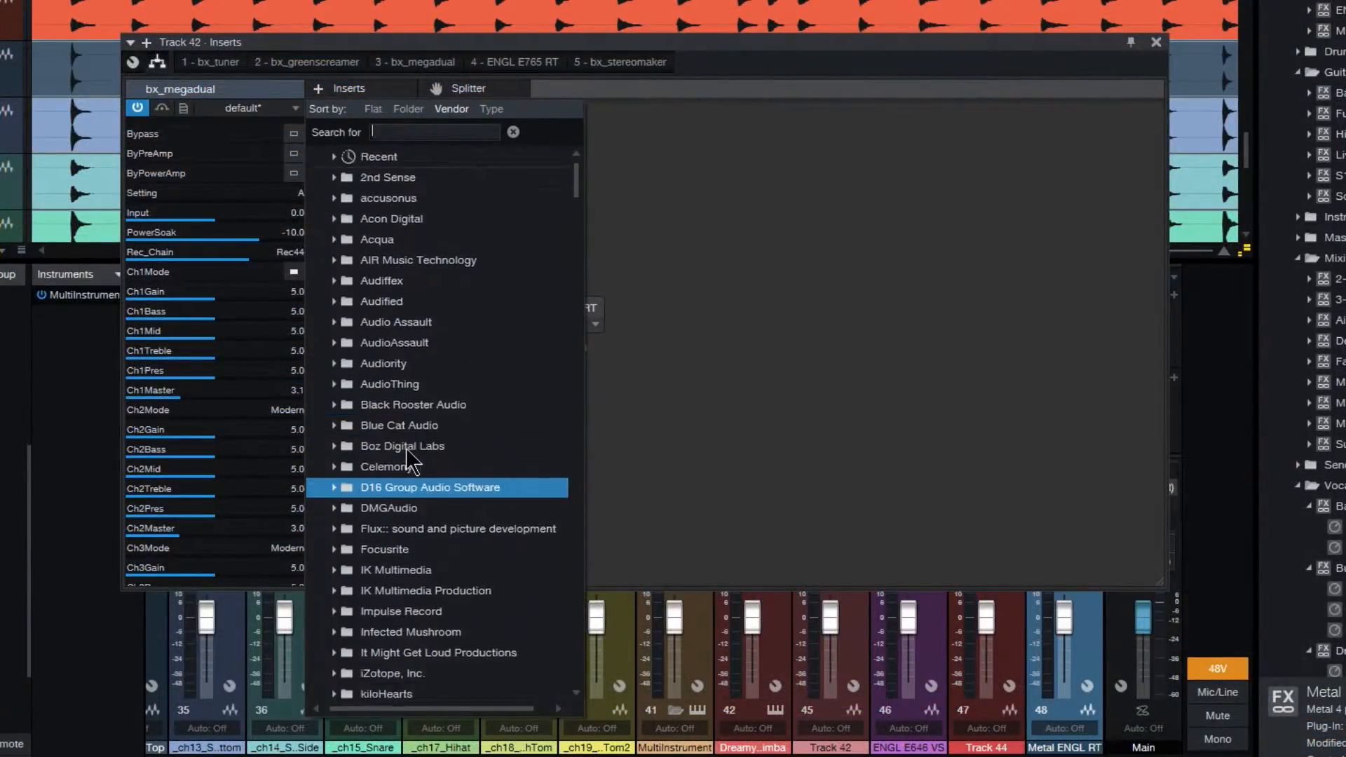
scroll(down, 3)
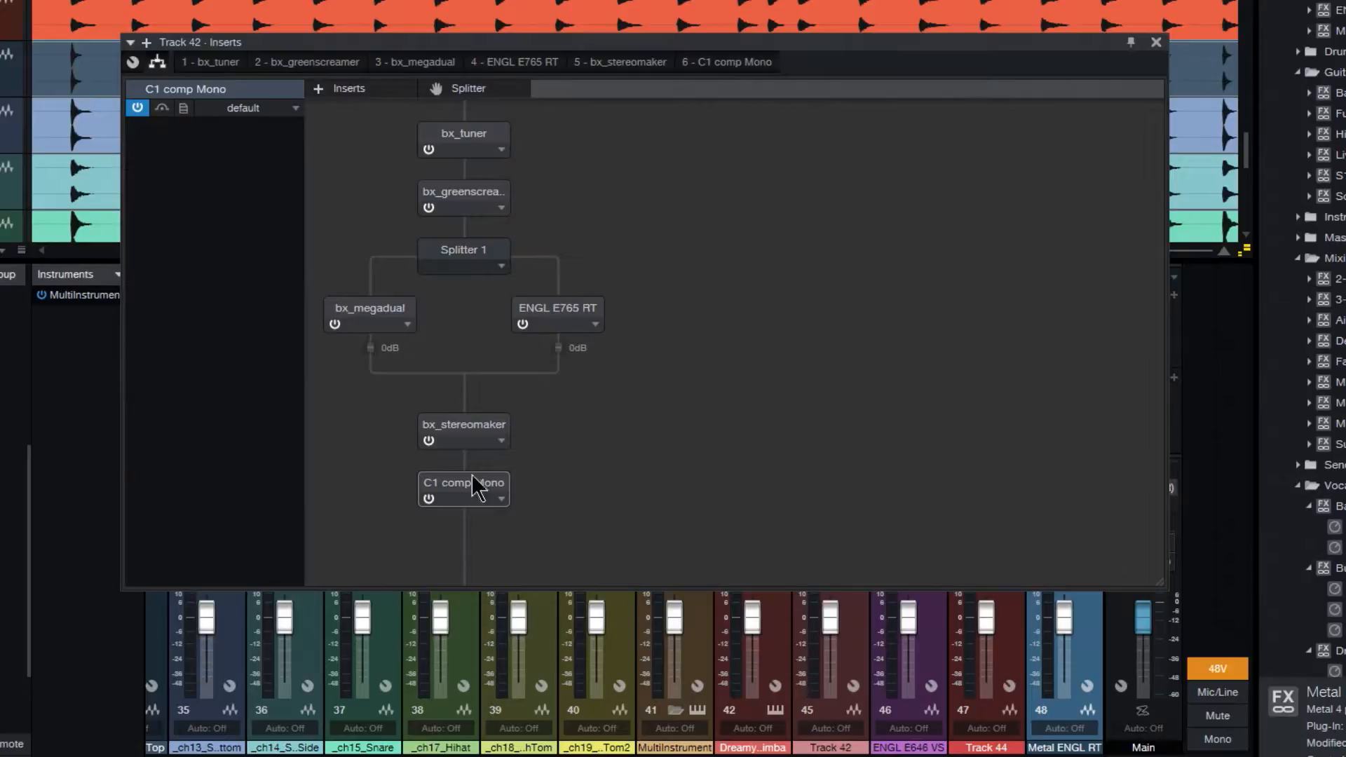
mouse_move(528, 493)
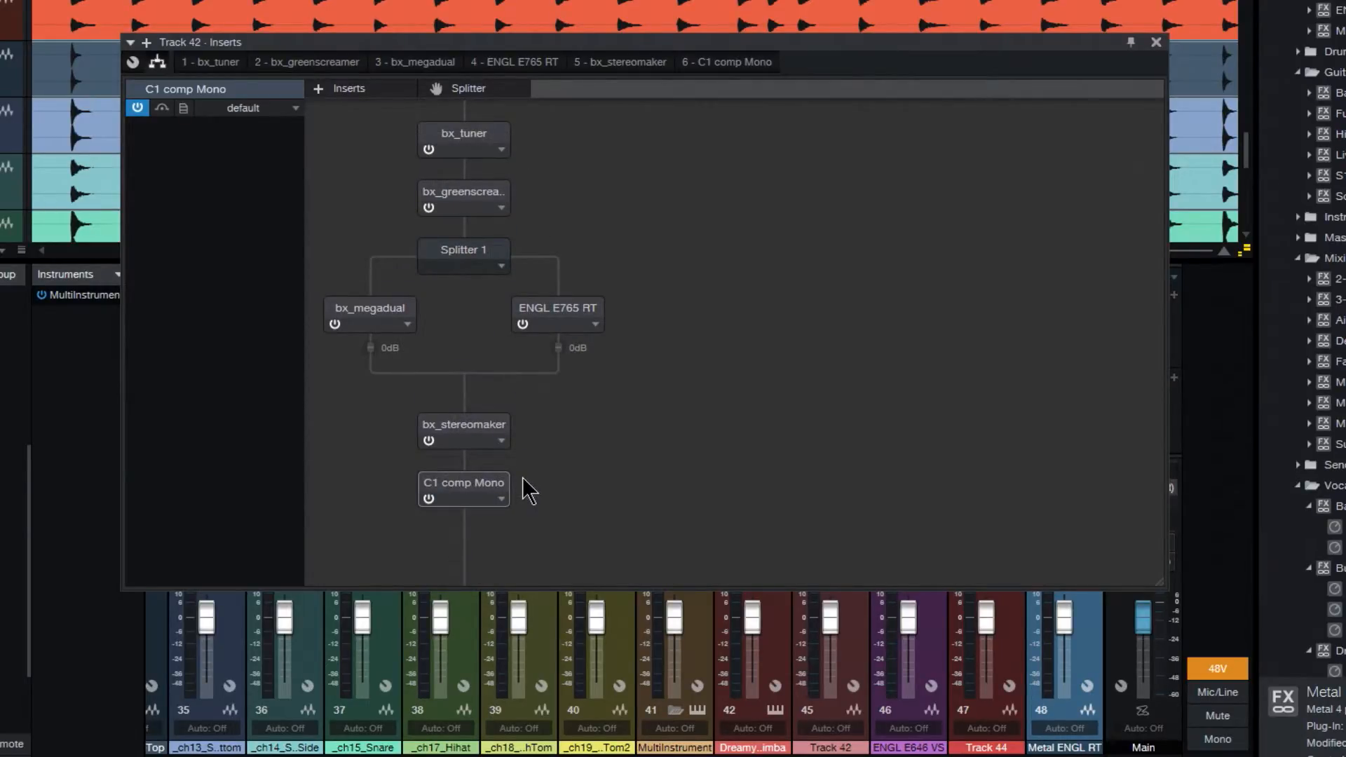
mouse_move(378, 139)
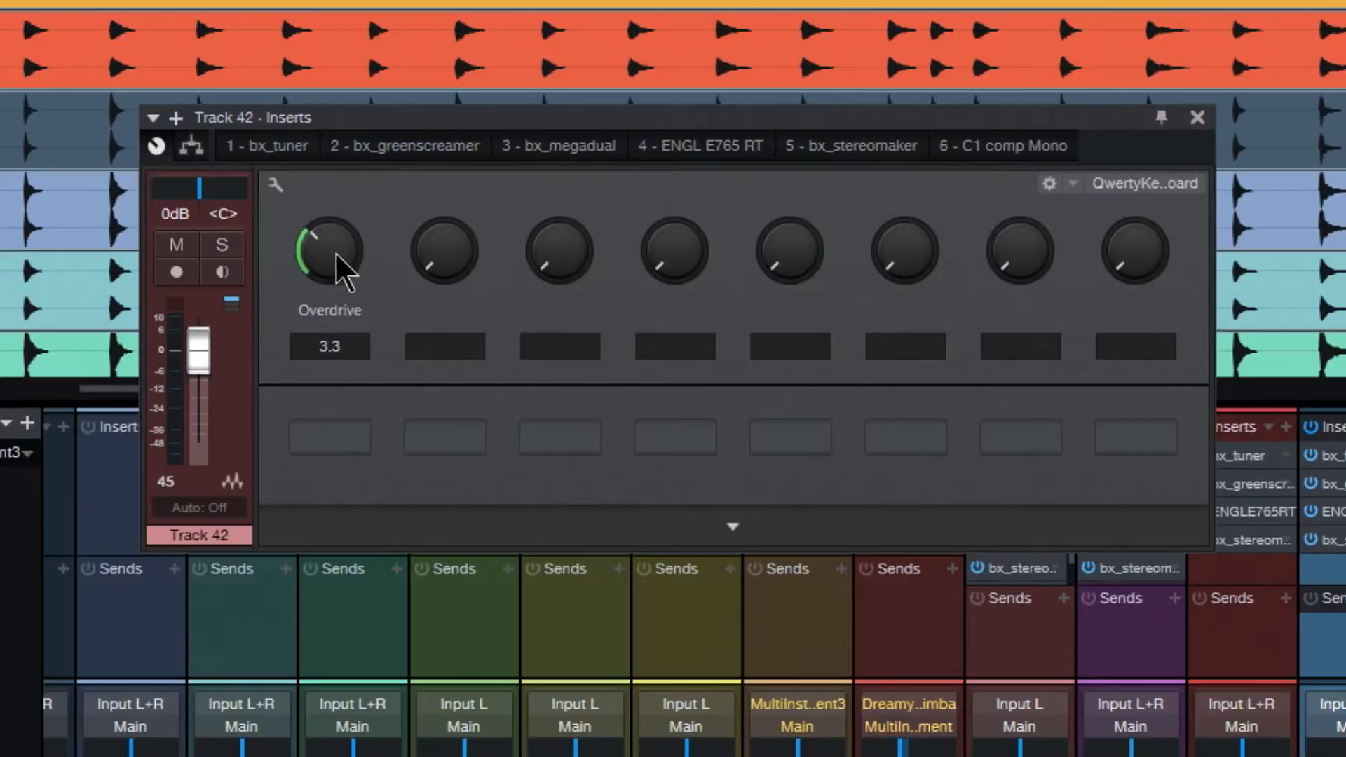
- Map Macro Knob 1 to bx_greenscreamer Overdrive and set it to 4.5
drag(329, 266, 348, 198)
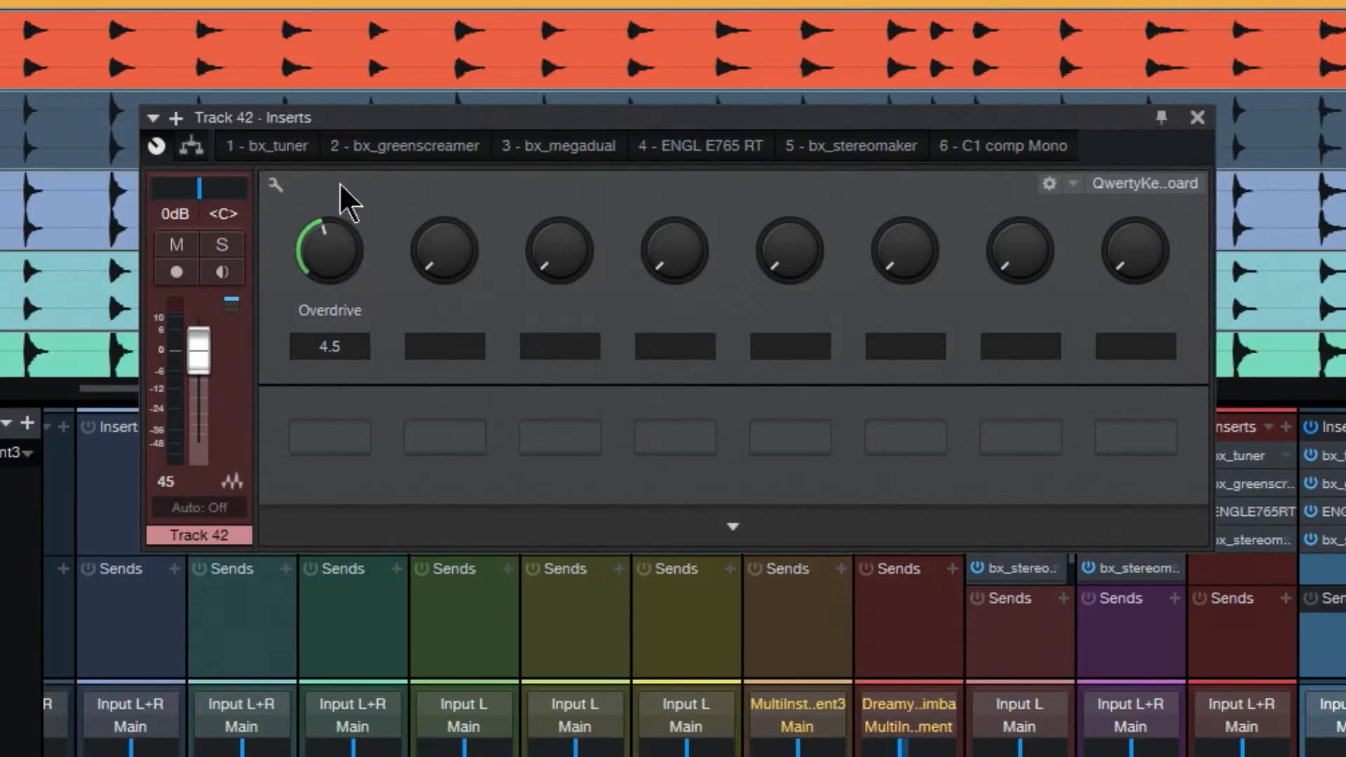
mouse_move(760, 133)
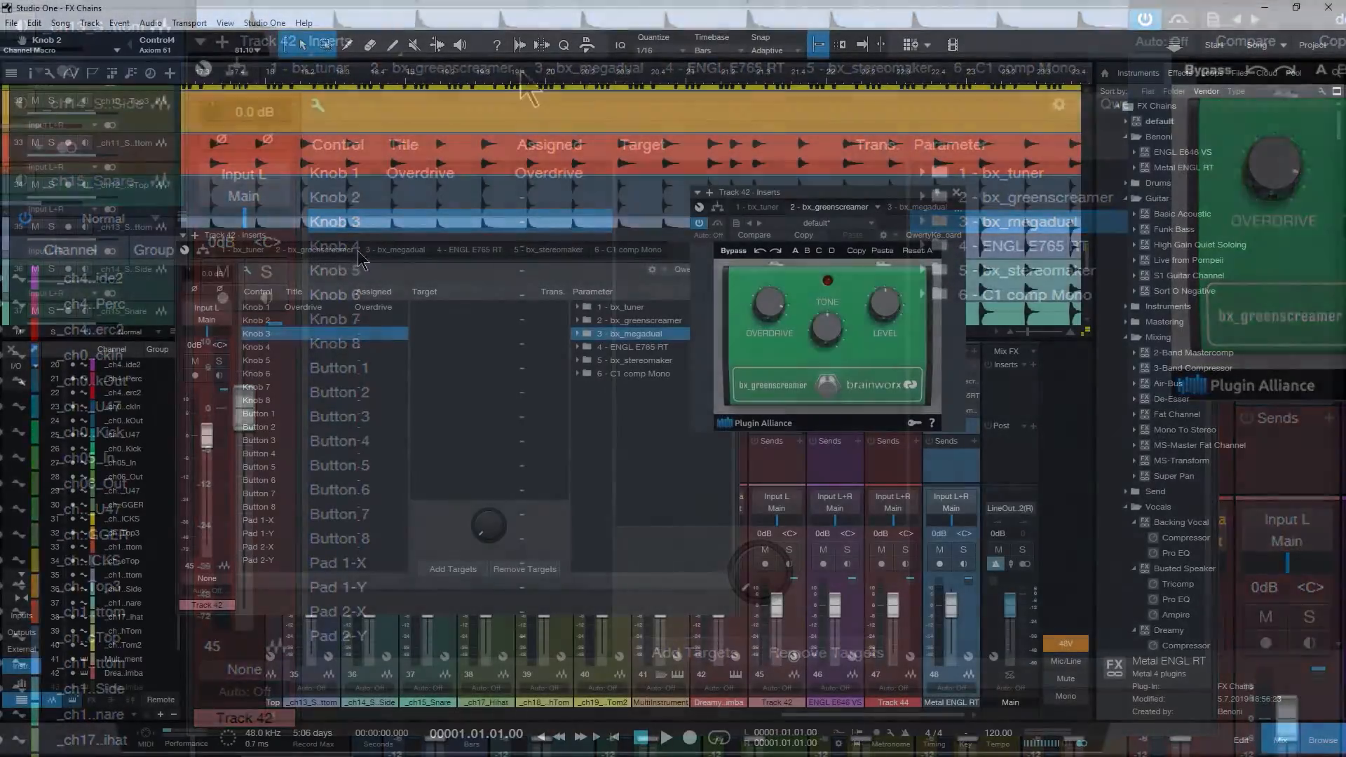
click(1060, 207)
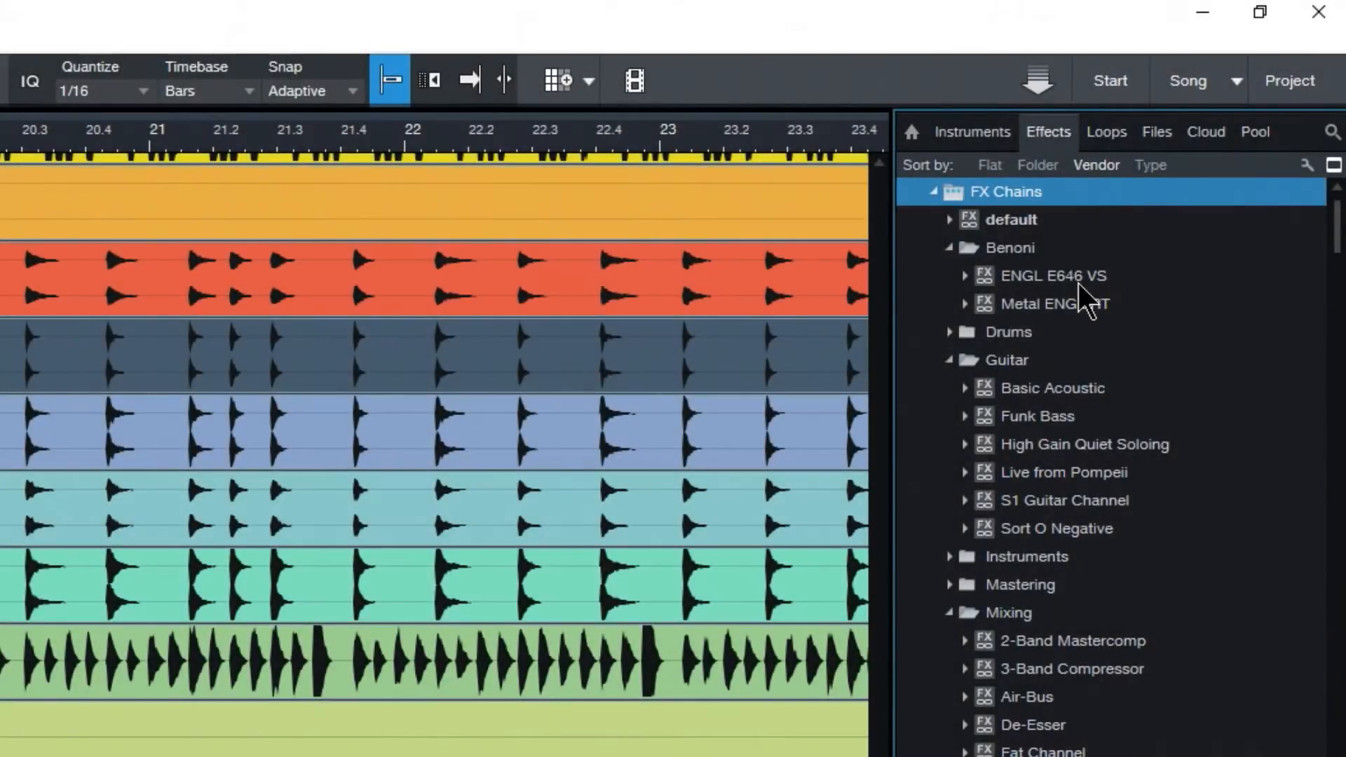
click(971, 131)
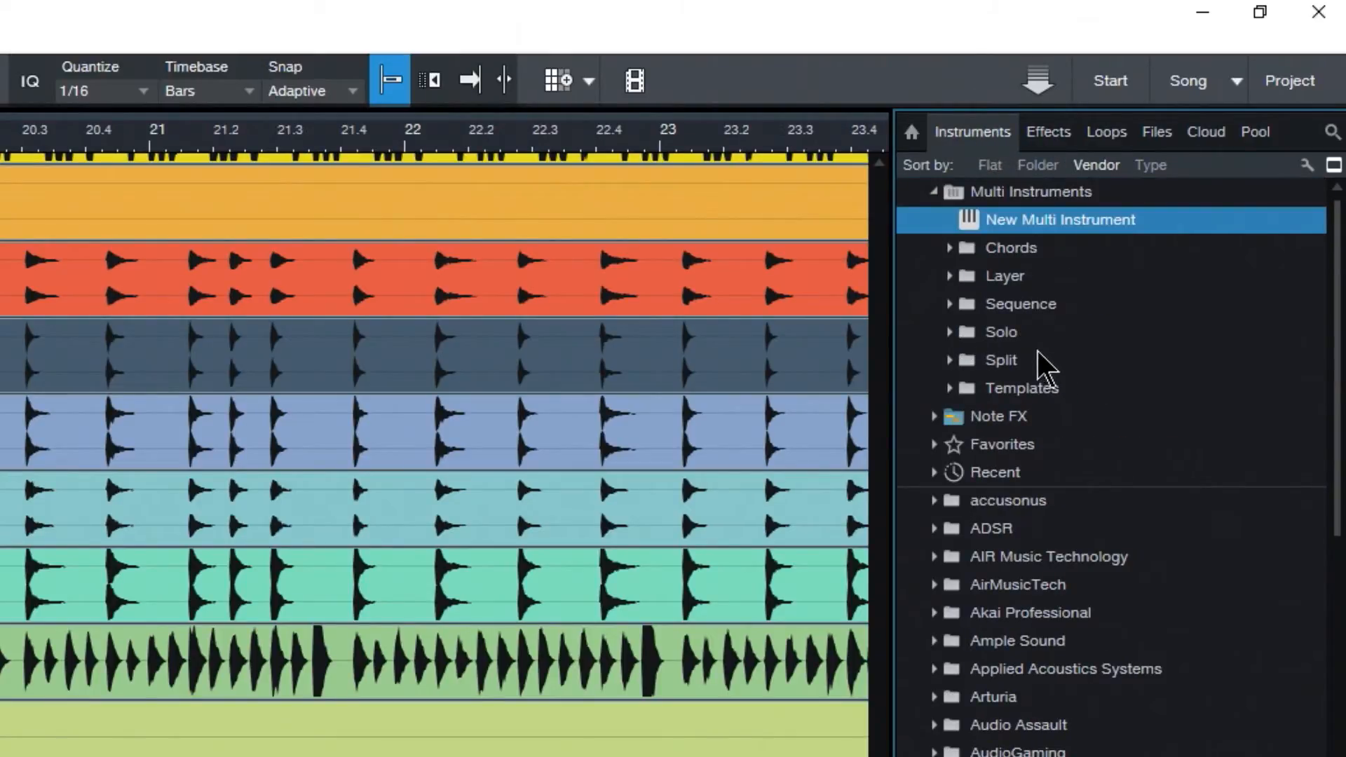
mouse_move(979, 227)
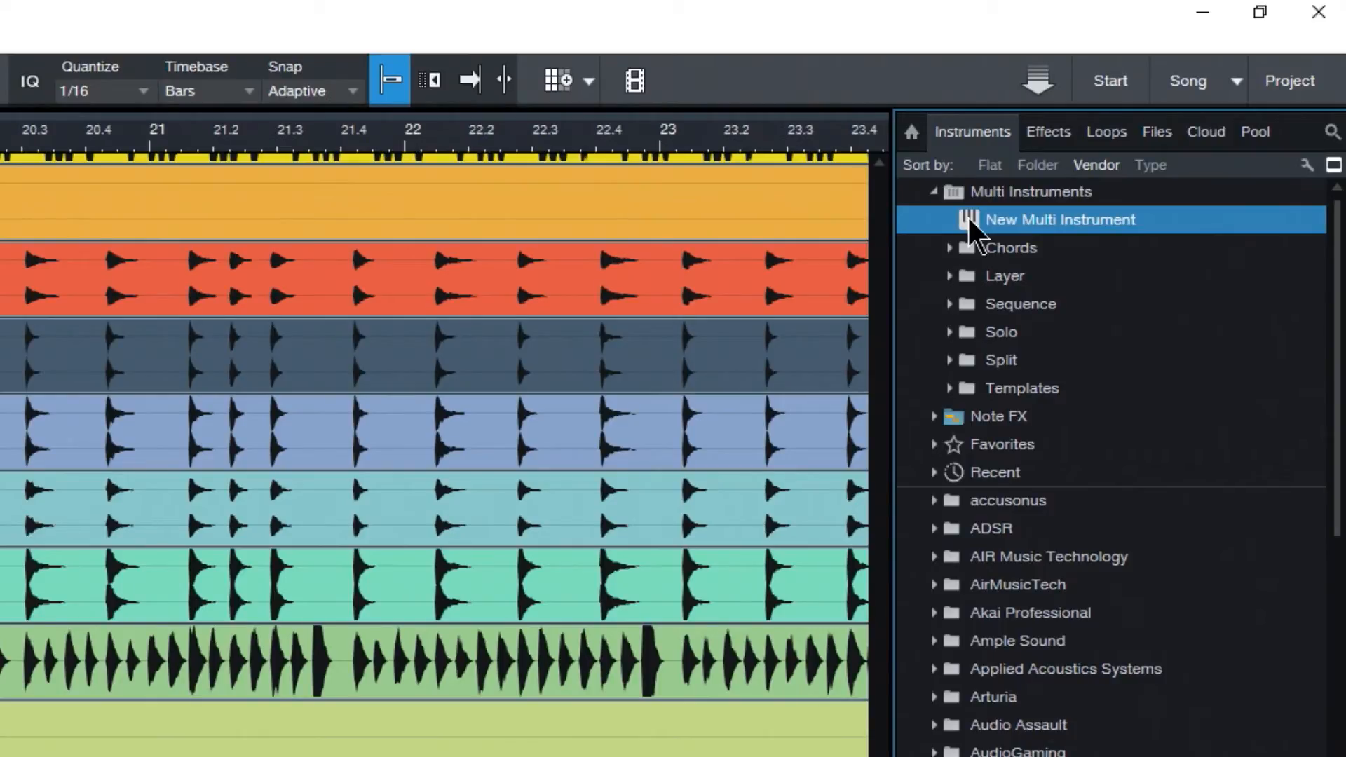
click(1048, 131)
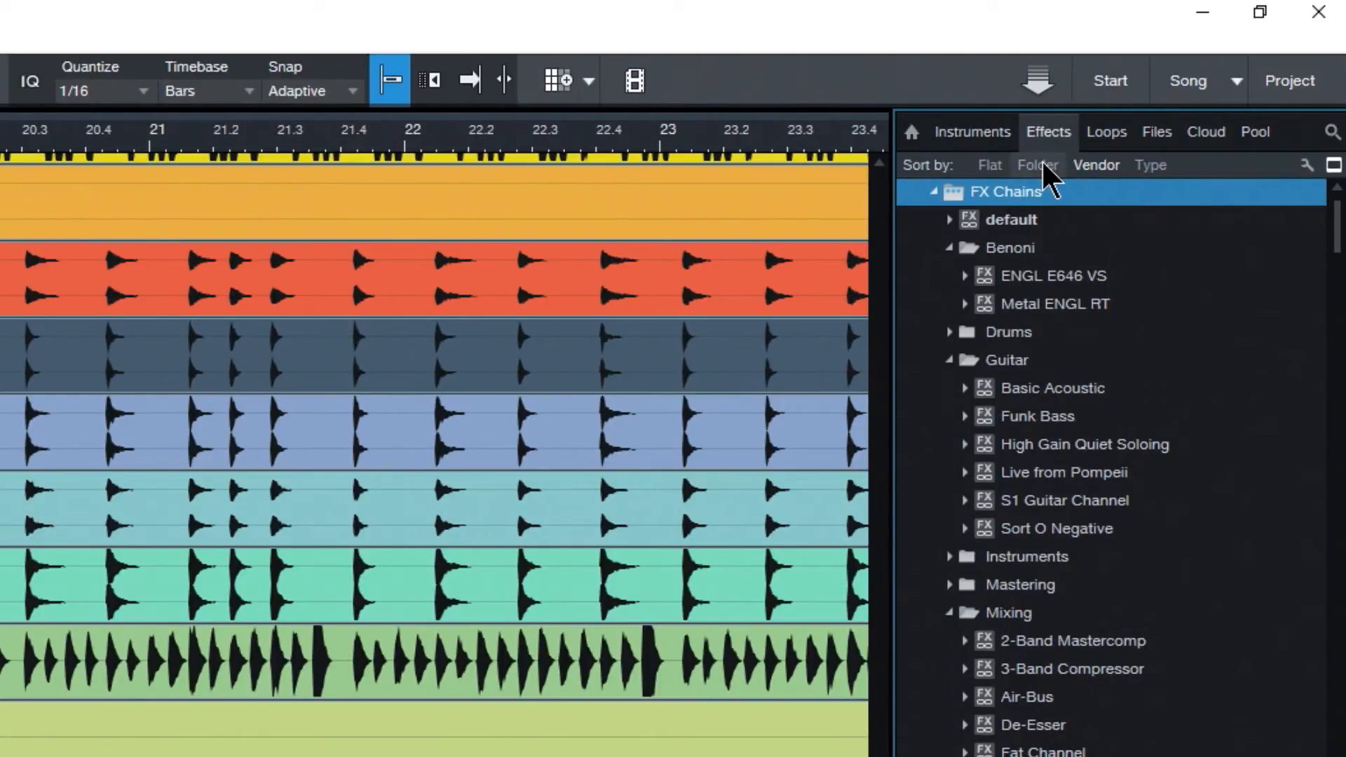